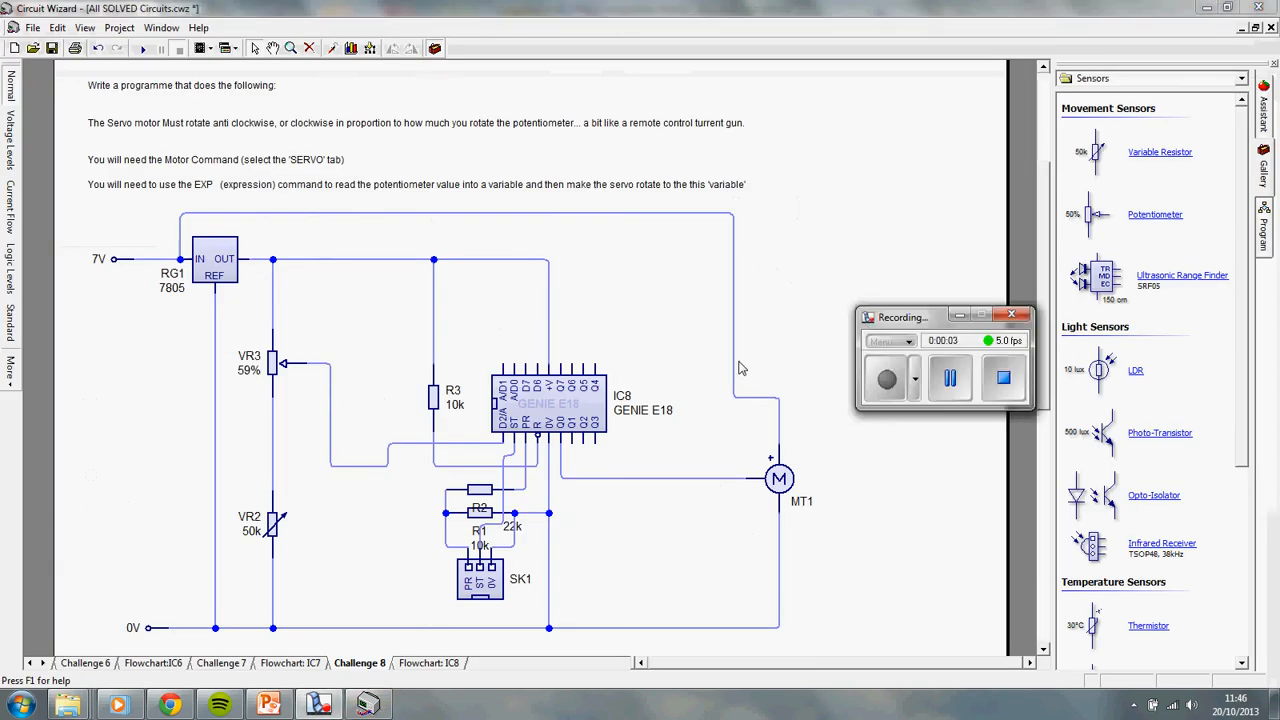
{"action": "mouse_move", "coordinate": [766, 431]}
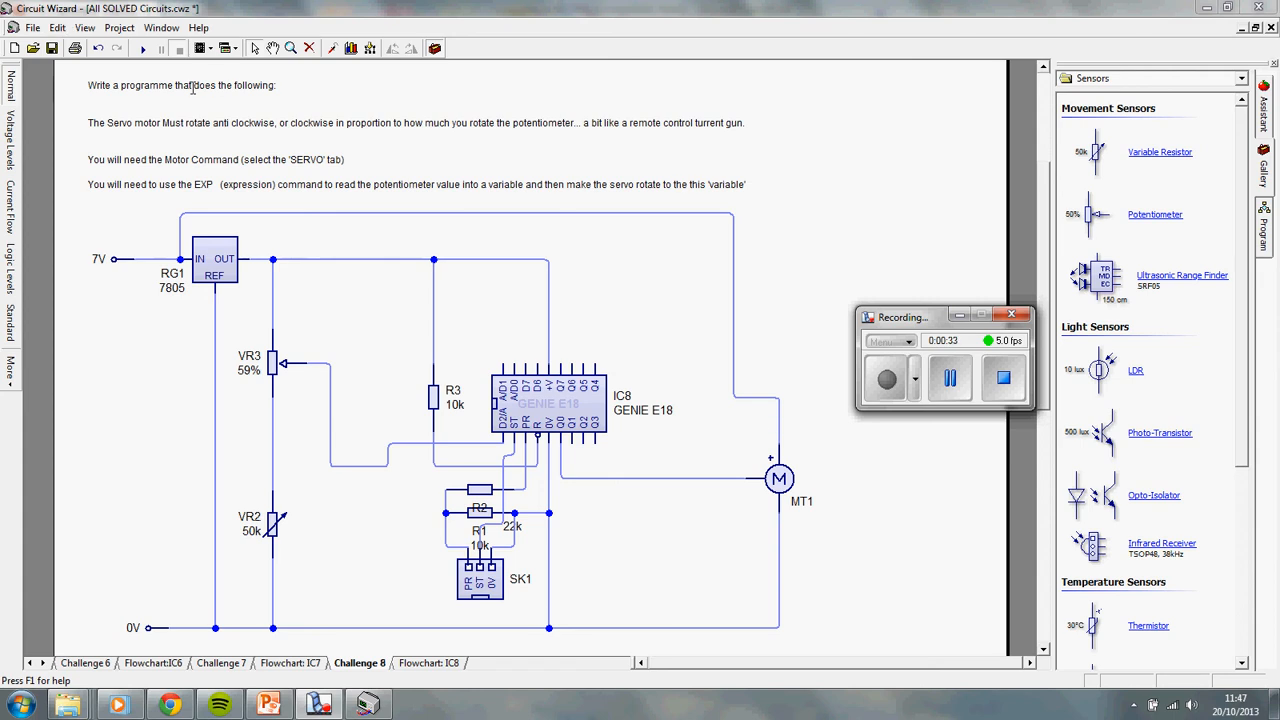
Run the simulation and sweep VR3 between about 21% and 64%, ending at 27%.
{"action": "left_click", "coordinate": [142, 48]}
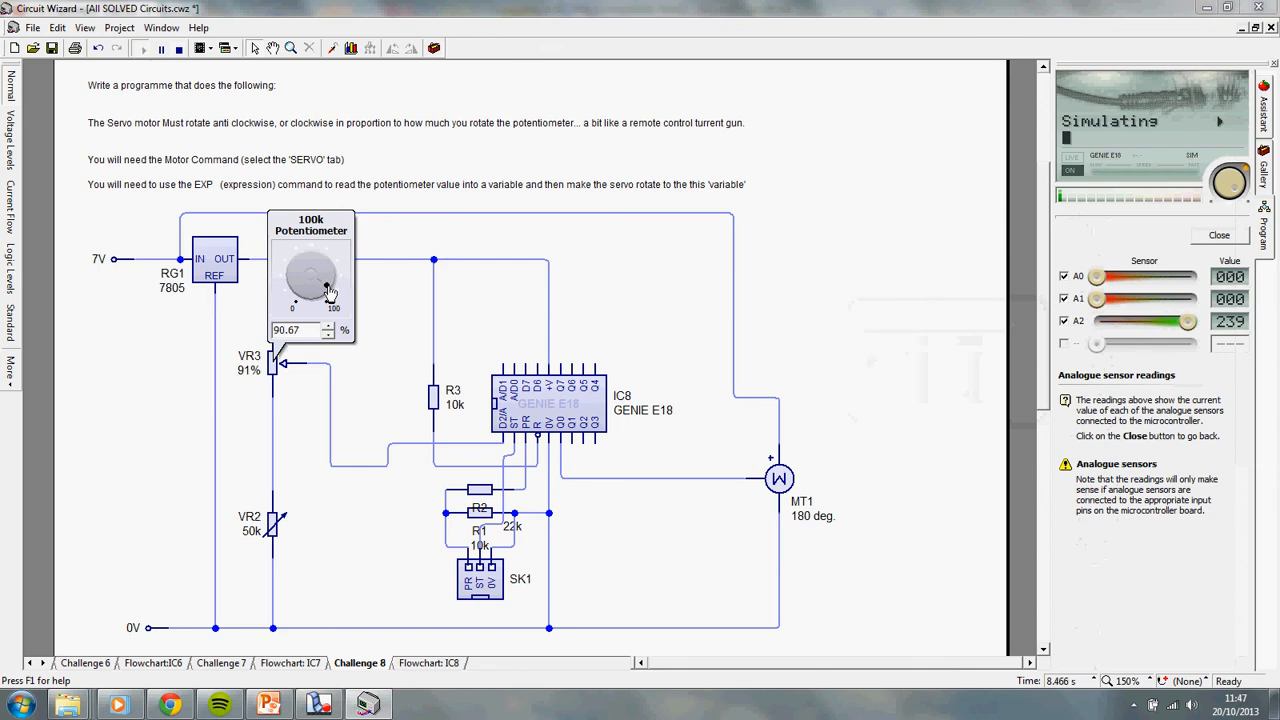
{"action": "left_click_drag", "start_coordinate": [330, 290], "coordinate": [298, 282]}
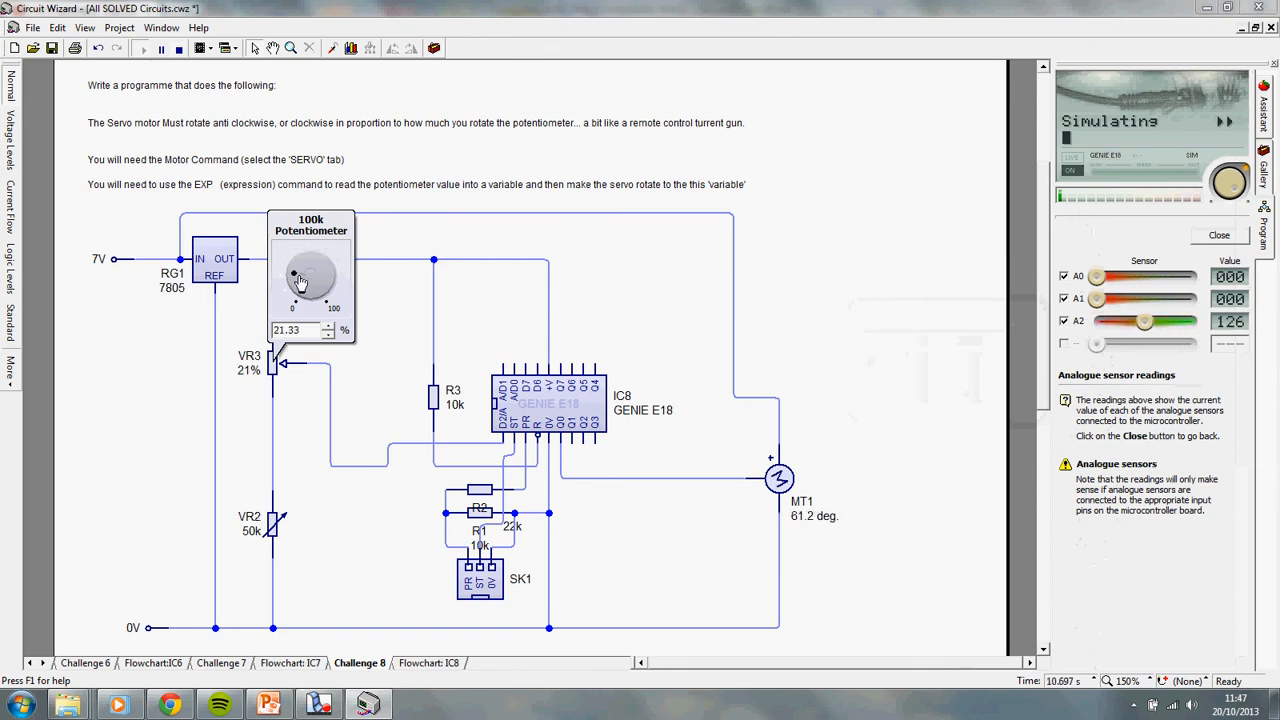
{"action": "left_click_drag", "start_coordinate": [300, 280], "coordinate": [310, 265]}
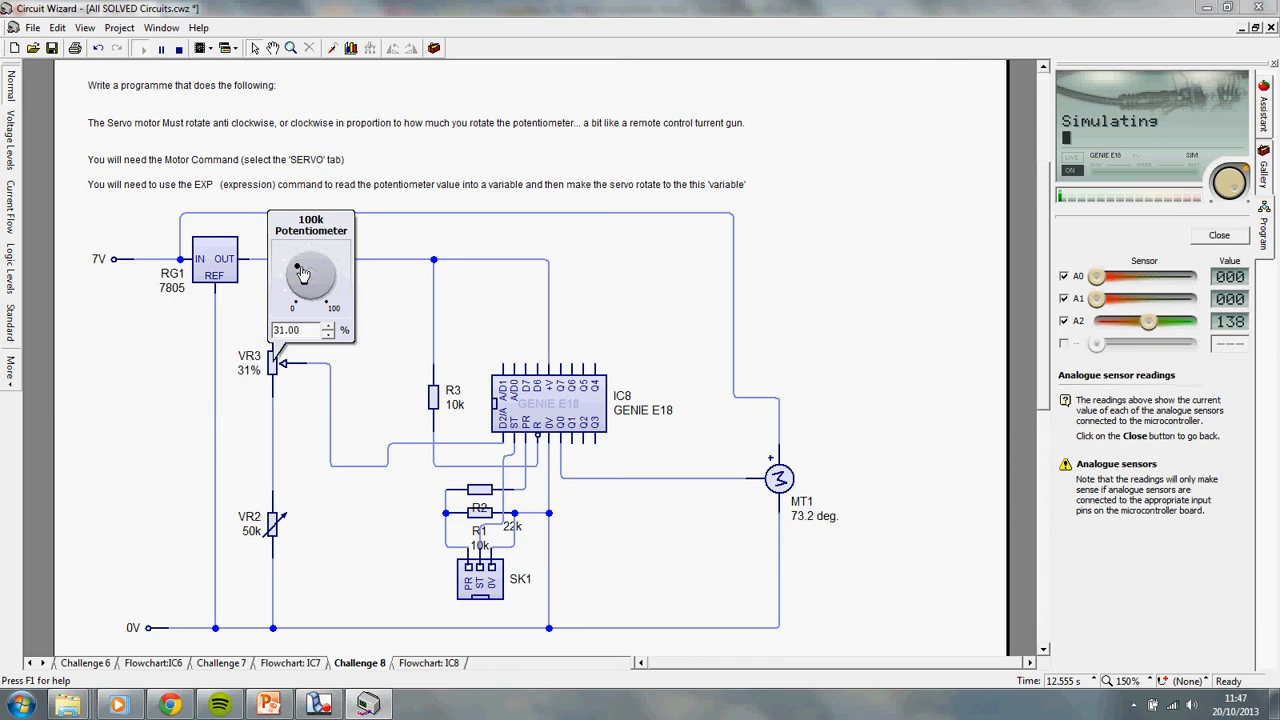
{"action": "left_click_drag", "start_coordinate": [300, 275], "coordinate": [320, 267]}
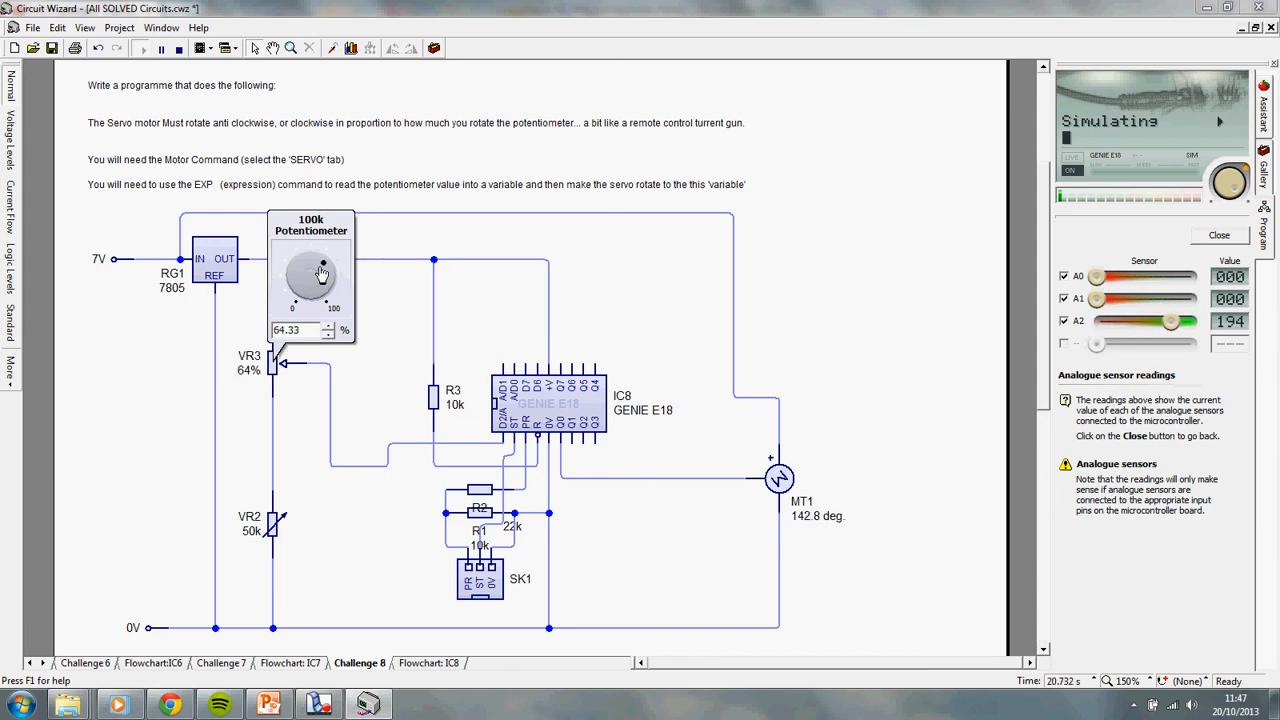
{"action": "left_click_drag", "start_coordinate": [325, 265], "coordinate": [305, 280]}
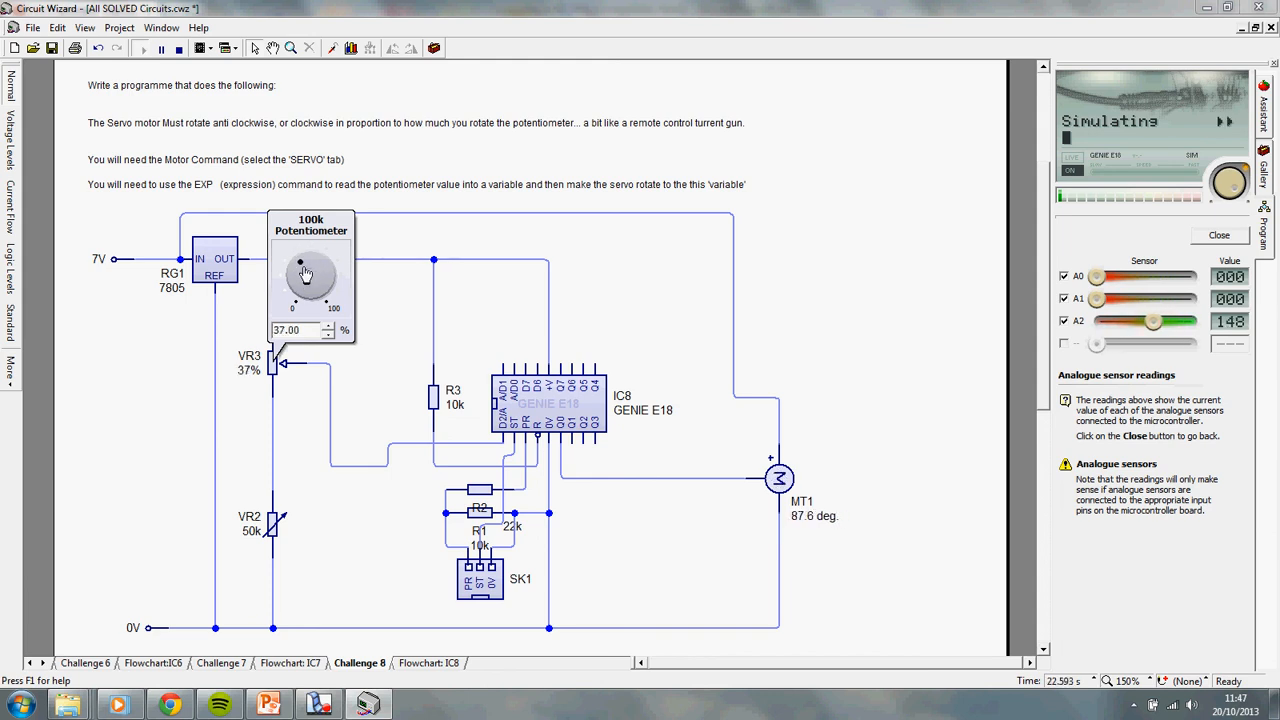
{"action": "left_click_drag", "start_coordinate": [310, 270], "coordinate": [300, 290]}
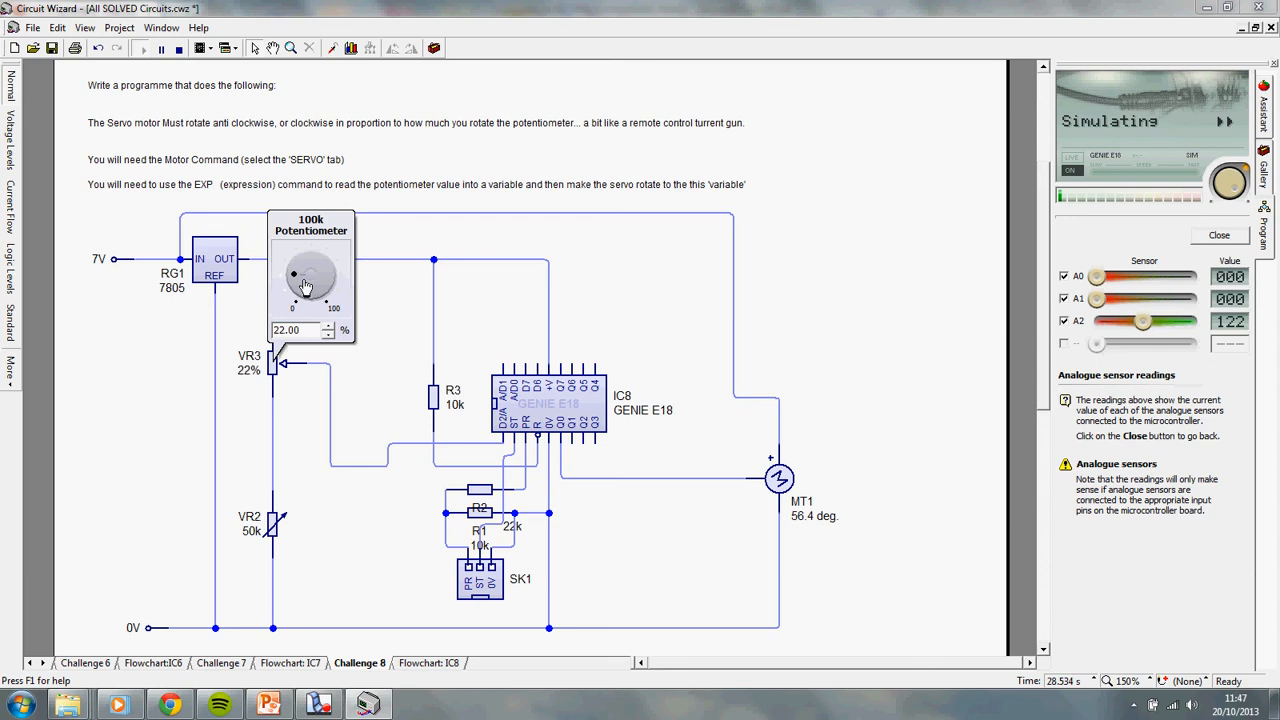
{"action": "left_click_drag", "start_coordinate": [305, 285], "coordinate": [301, 275]}
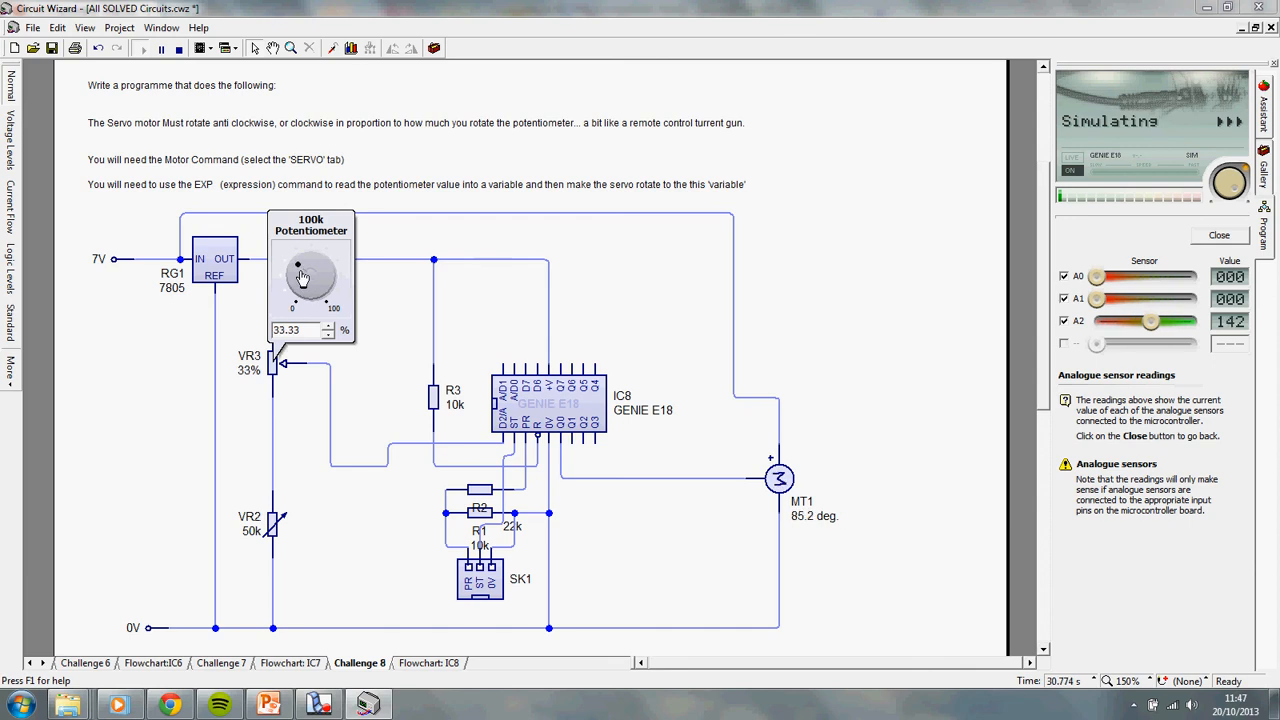
{"action": "left_click_drag", "start_coordinate": [310, 278], "coordinate": [320, 265]}
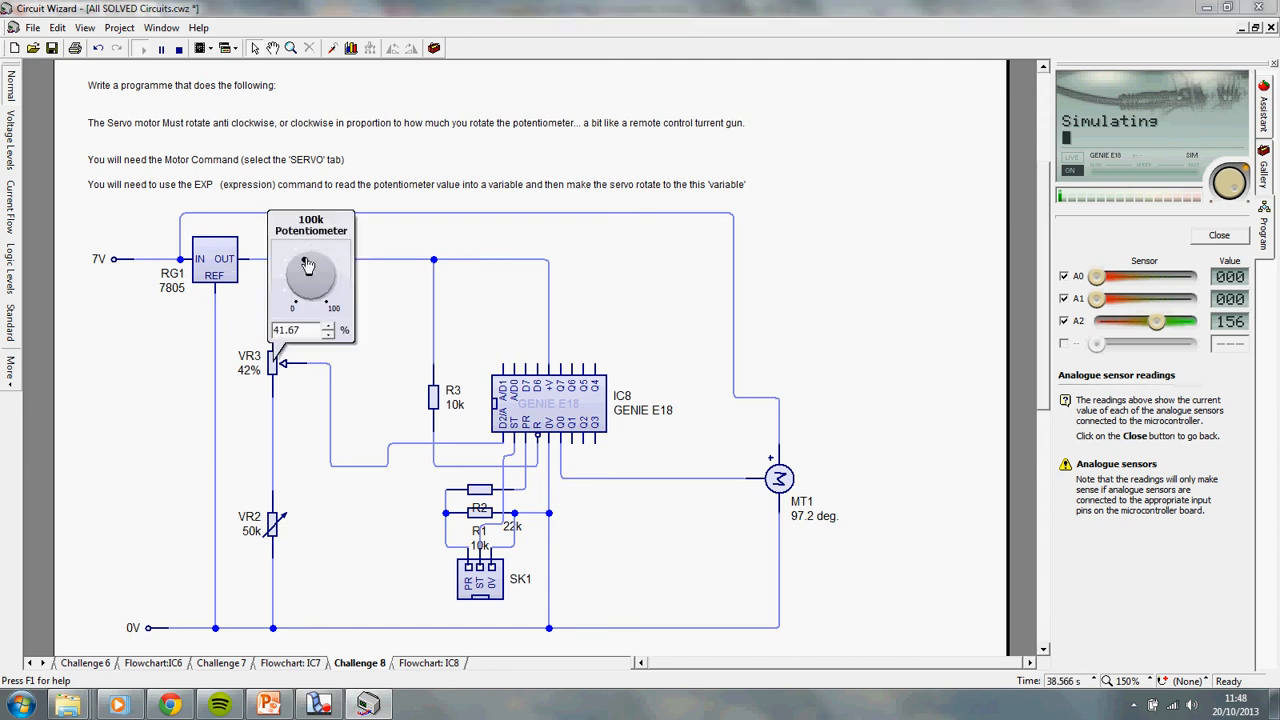
{"action": "left_click_drag", "start_coordinate": [318, 258], "coordinate": [300, 285]}
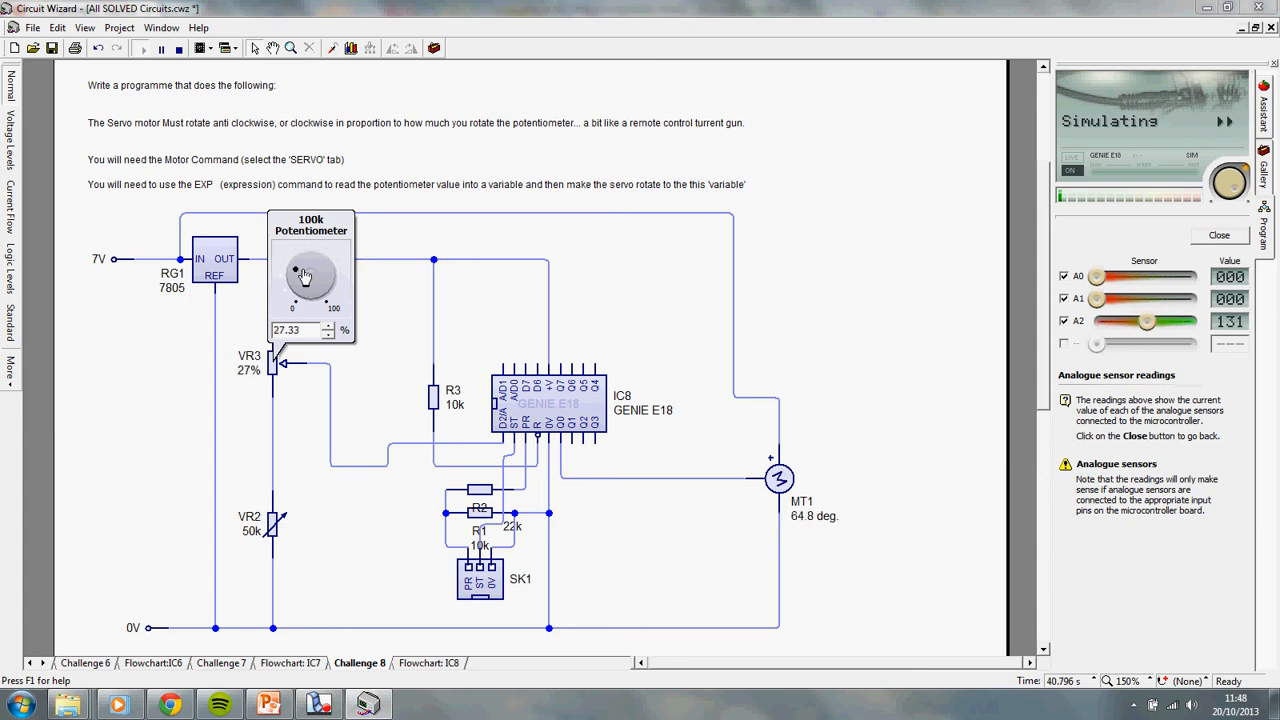
Reopen VR3's dial and settle it at 42%, holding MT1 at 97.2 degrees.
{"action": "left_click", "coordinate": [305, 275]}
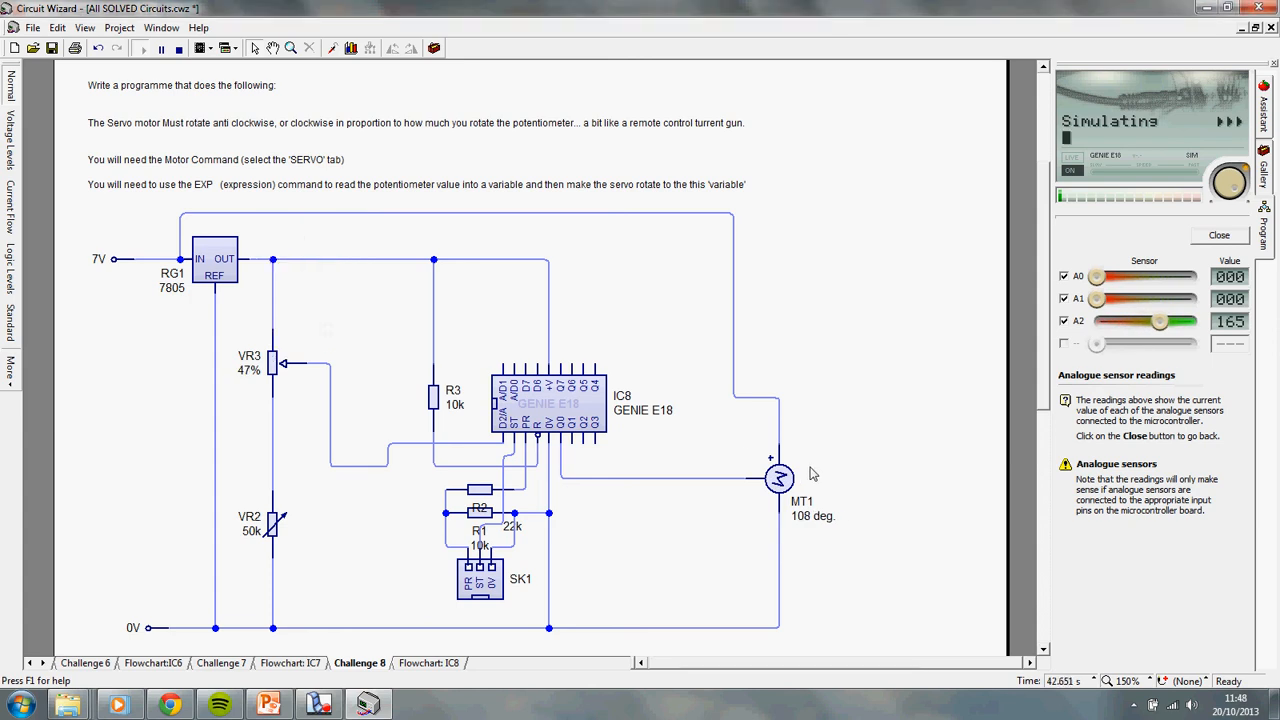
{"action": "left_click", "coordinate": [270, 360]}
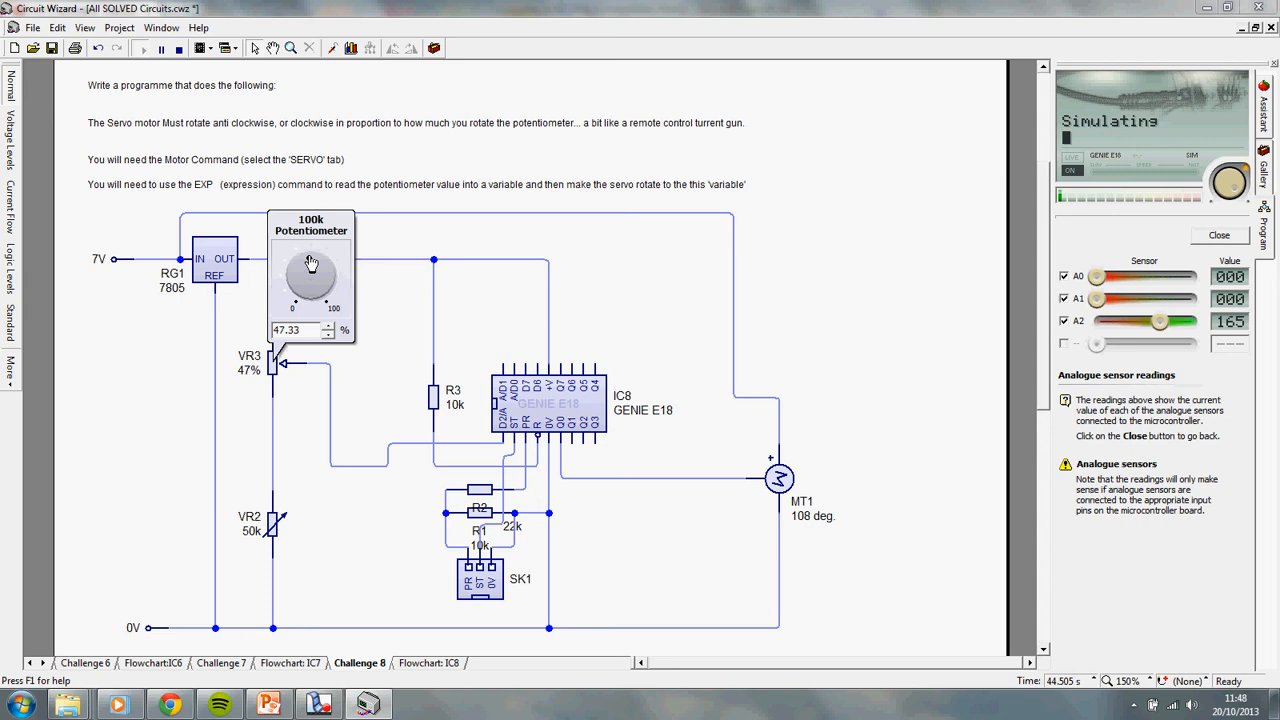
{"action": "left_click_drag", "start_coordinate": [320, 265], "coordinate": [300, 285]}
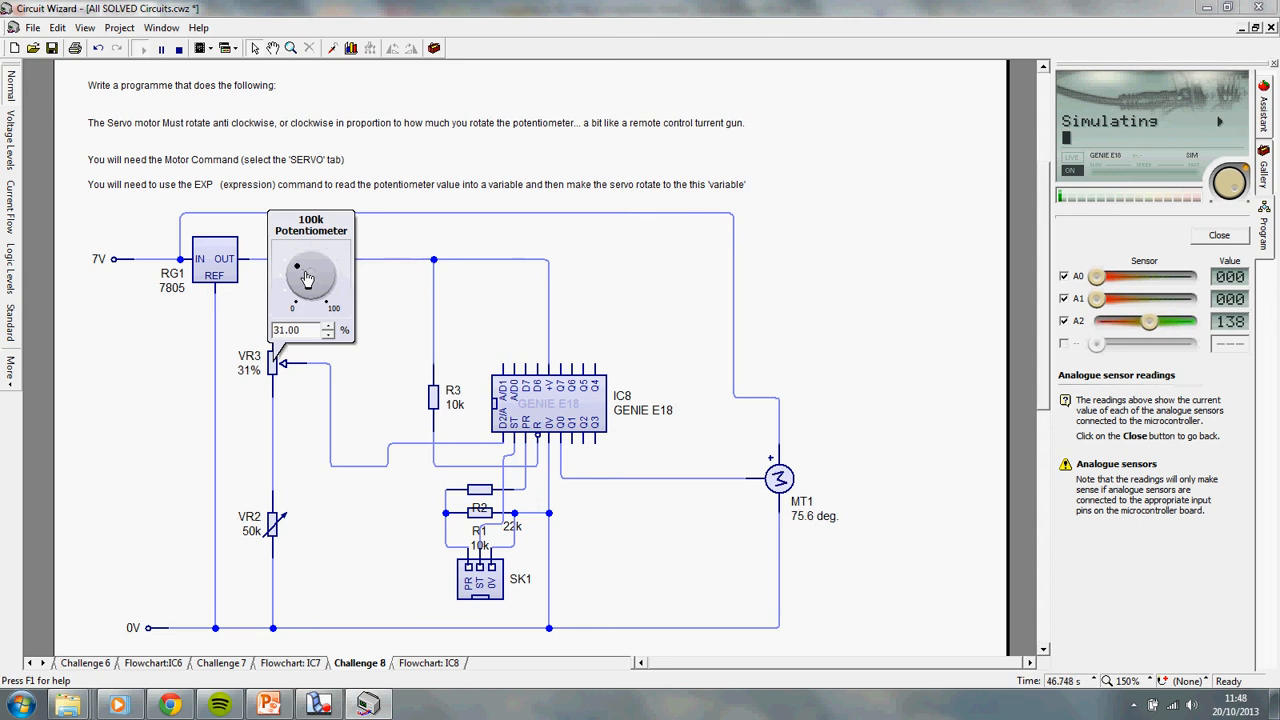
{"action": "left_click_drag", "start_coordinate": [308, 278], "coordinate": [312, 268]}
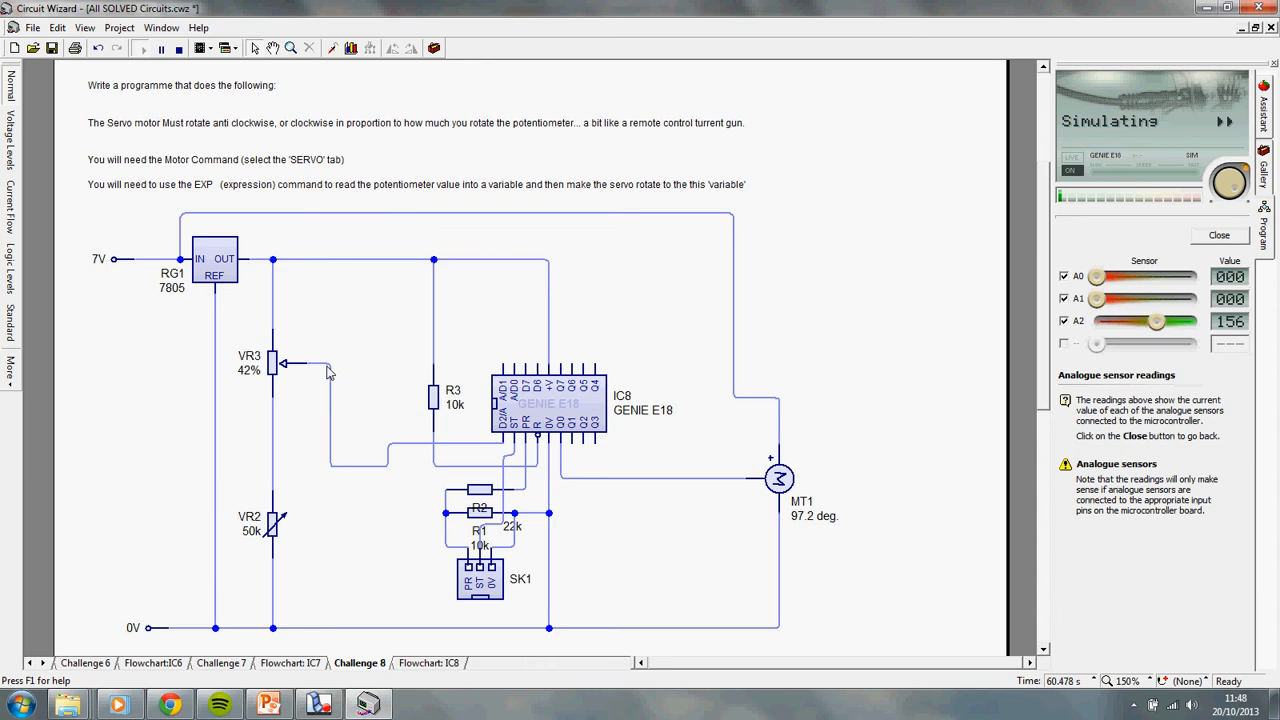
{"action": "mouse_move", "coordinate": [811, 470]}
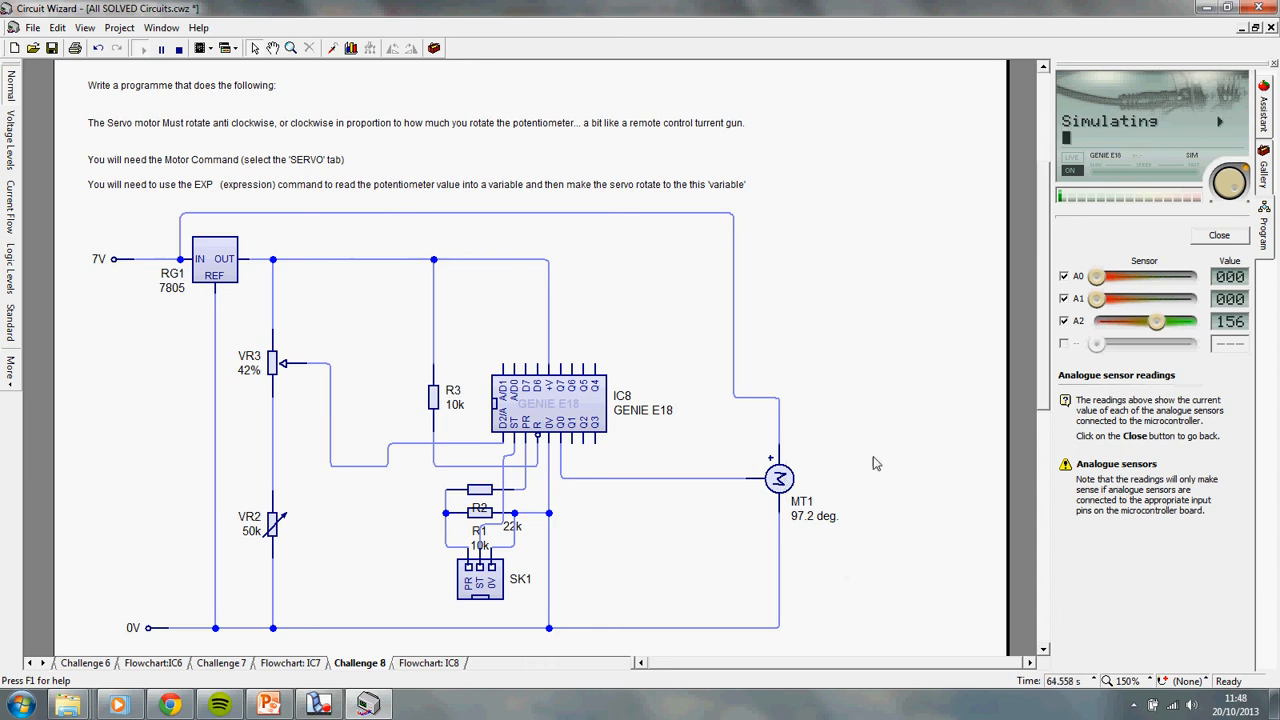
Swing VR3 between about 28% and 62%, leaving it at 59% with MT1 at 132°.
{"action": "left_click", "coordinate": [270, 360]}
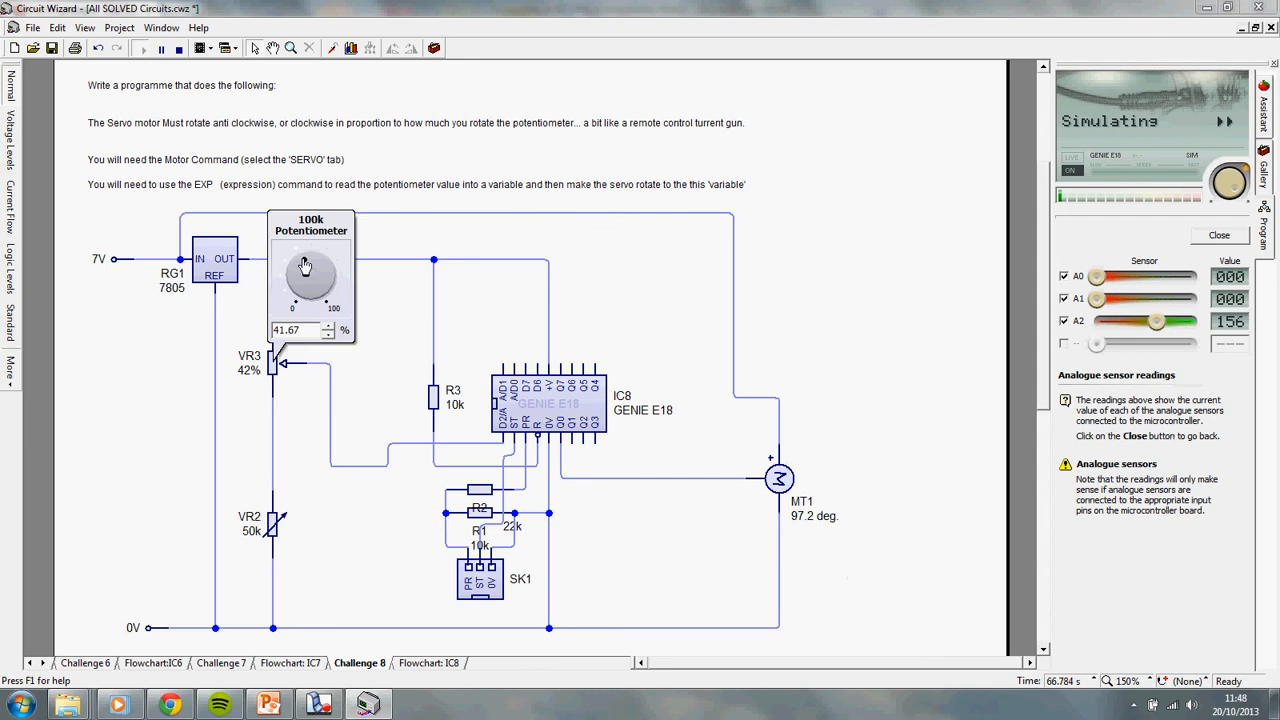
{"action": "left_click_drag", "start_coordinate": [305, 267], "coordinate": [320, 275]}
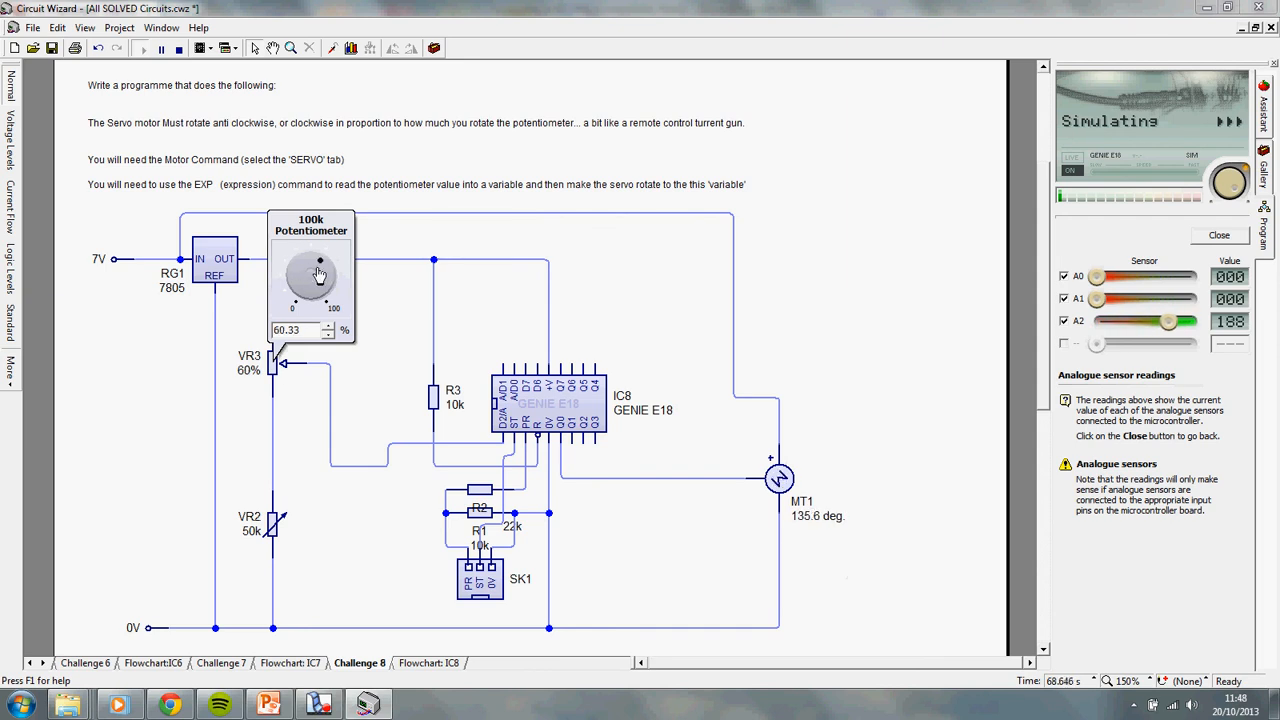
{"action": "left_click_drag", "start_coordinate": [318, 275], "coordinate": [305, 280]}
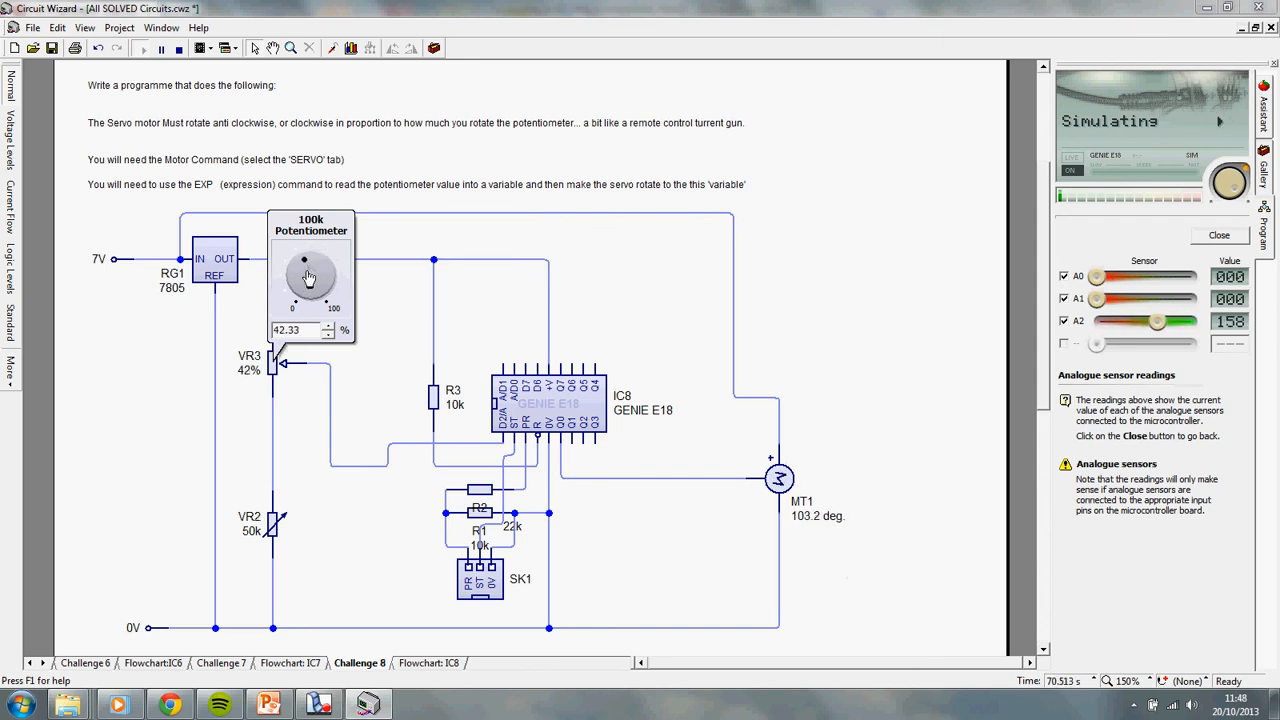
{"action": "left_click_drag", "start_coordinate": [305, 275], "coordinate": [321, 263]}
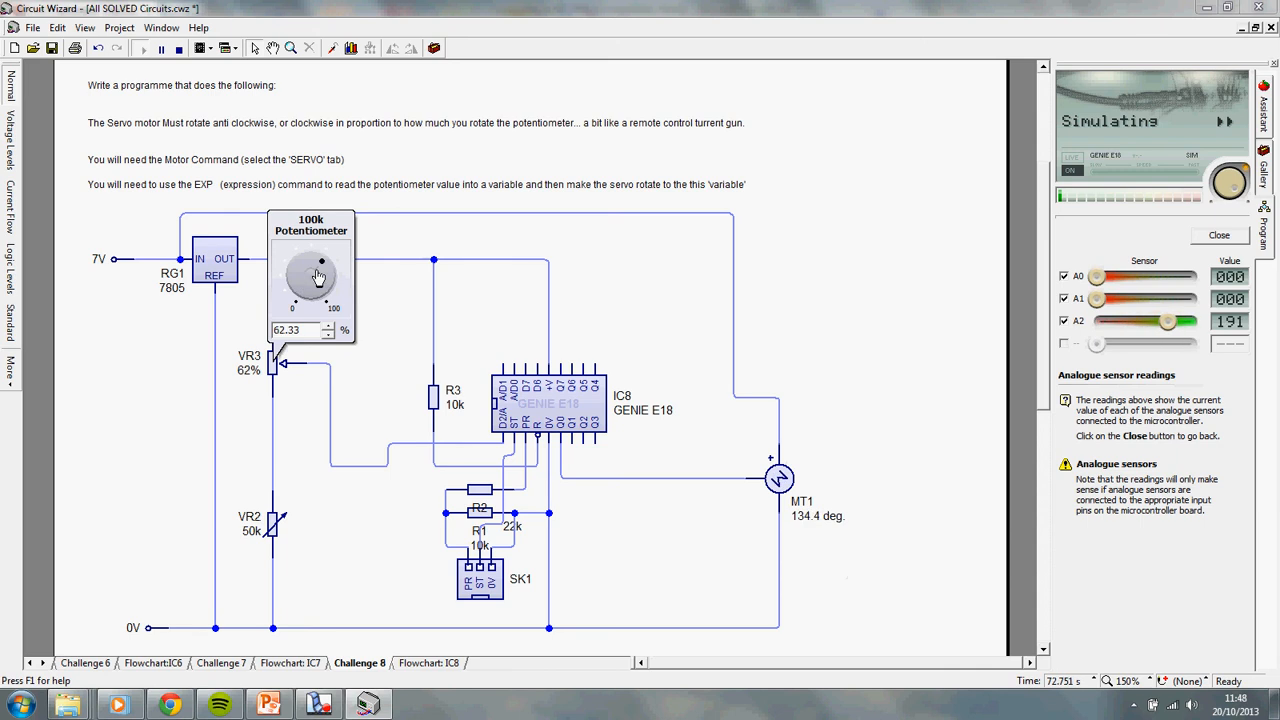
{"action": "left_click_drag", "start_coordinate": [320, 262], "coordinate": [295, 275]}
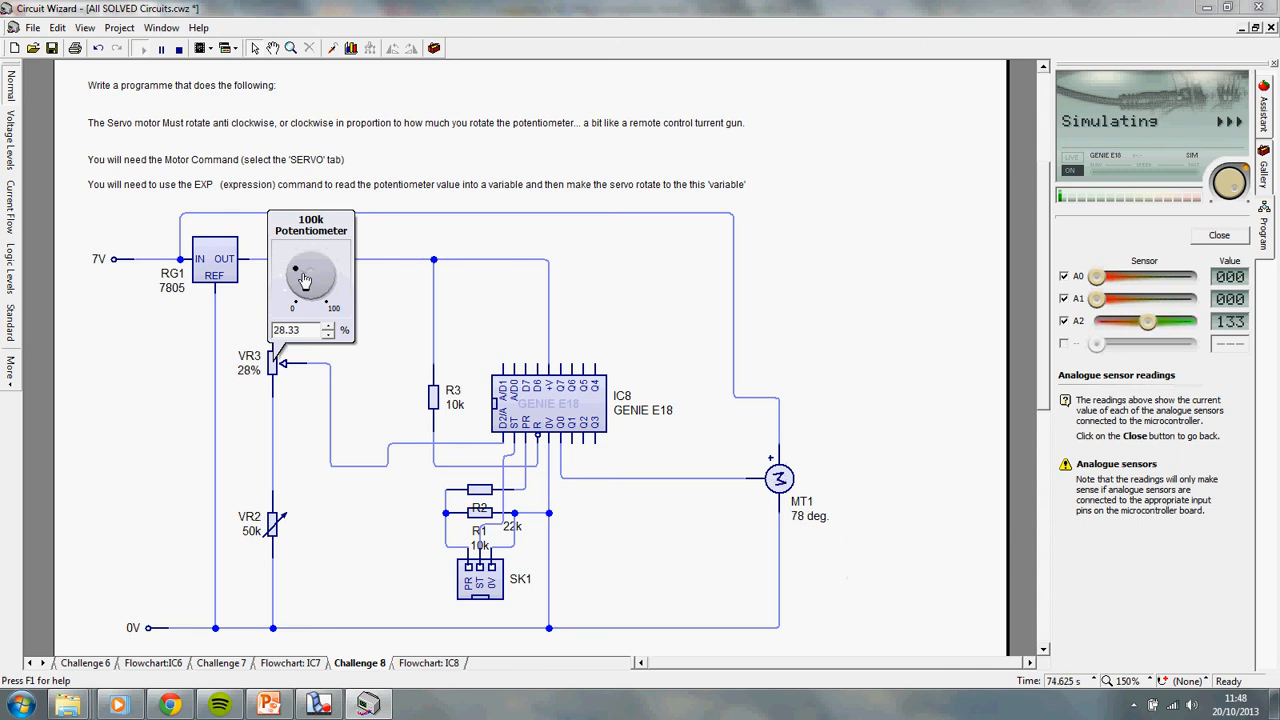
{"action": "left_click_drag", "start_coordinate": [300, 280], "coordinate": [320, 265]}
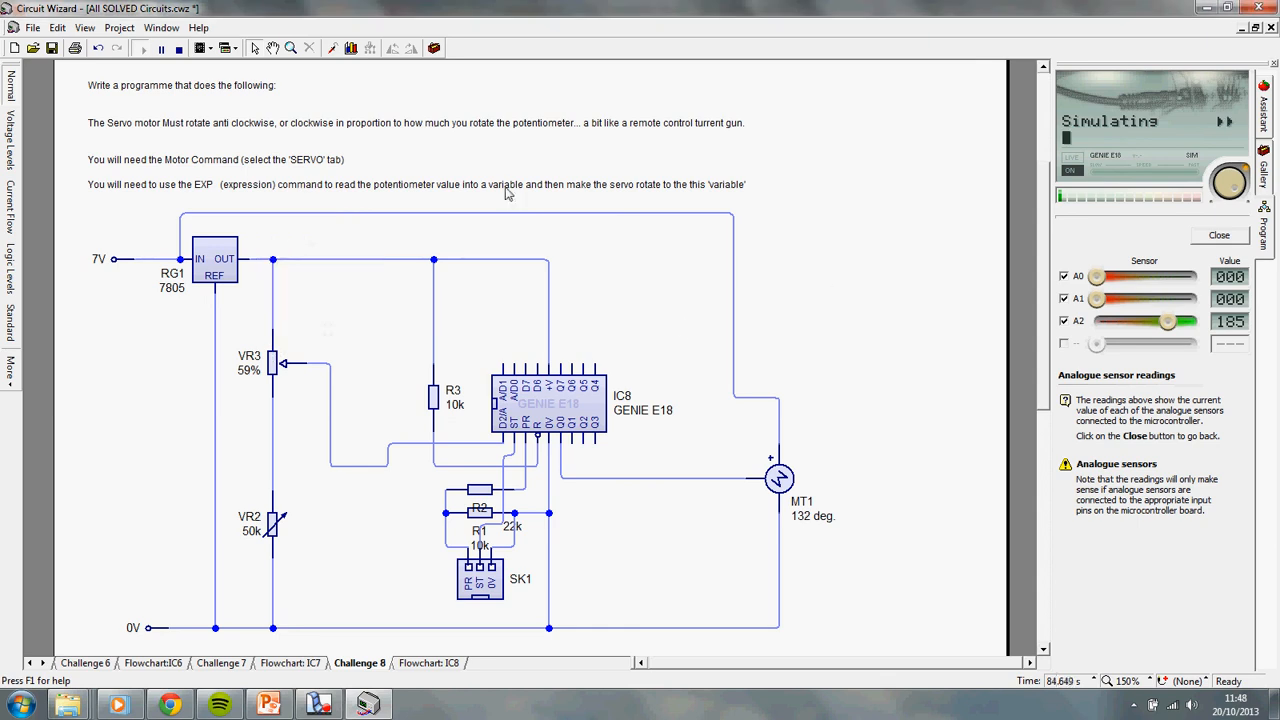
{"action": "mouse_move", "coordinate": [457, 558]}
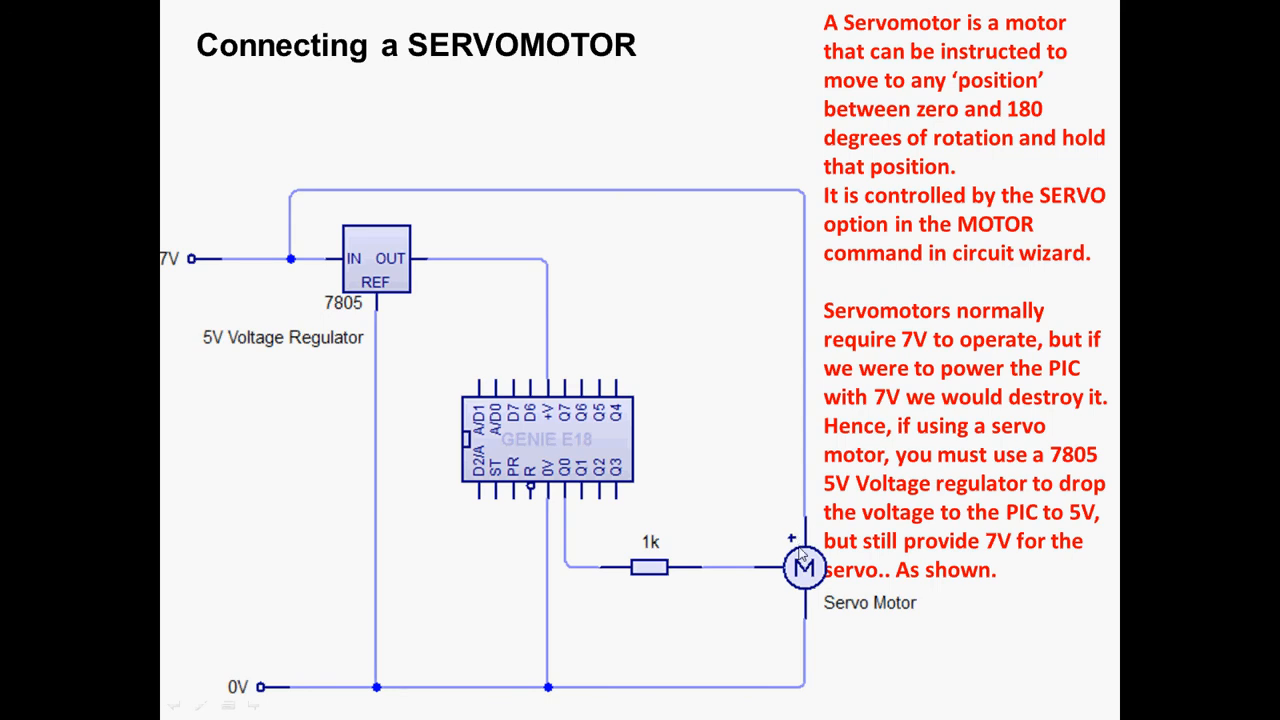
{"action": "mouse_move", "coordinate": [802, 528]}
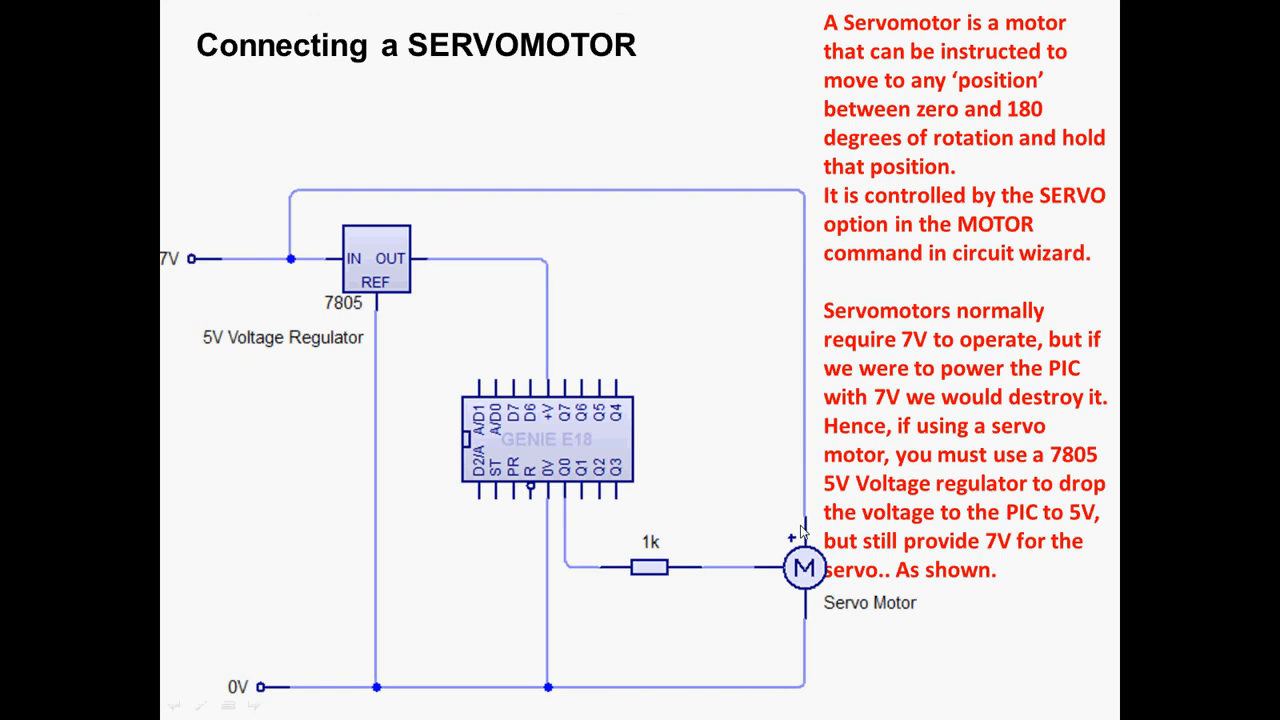
{"action": "mouse_move", "coordinate": [810, 523]}
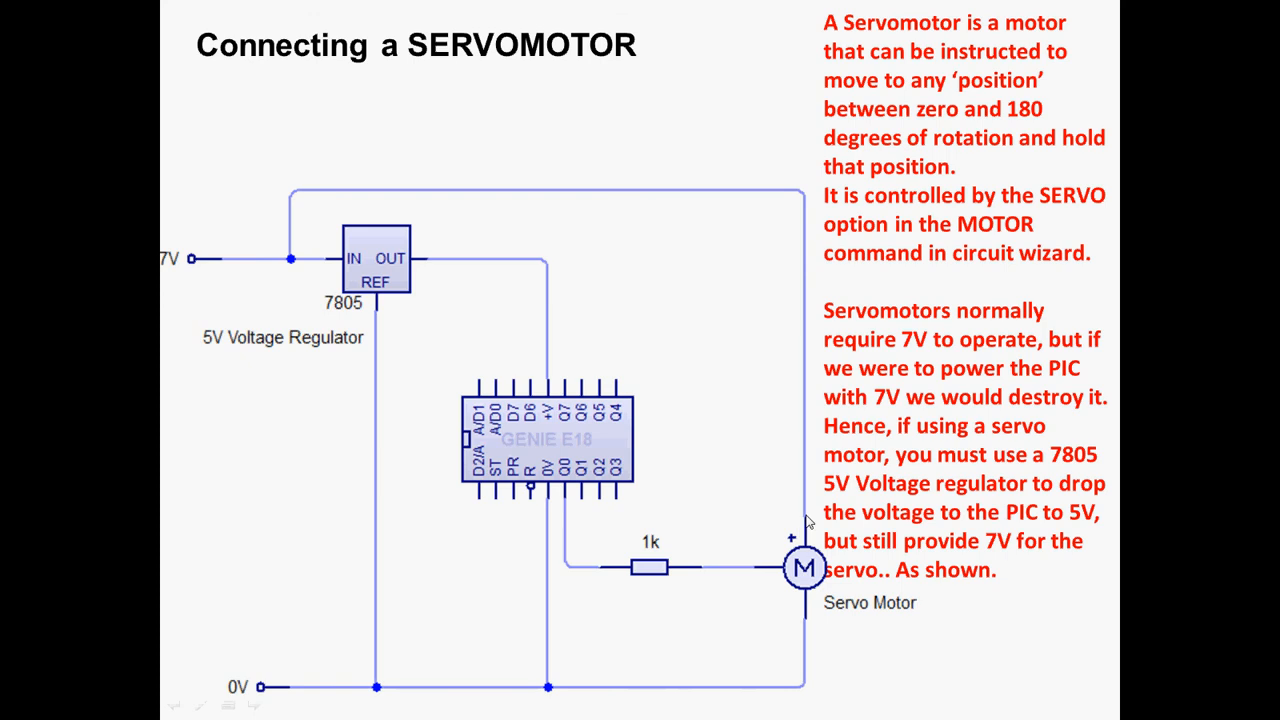
{"action": "mouse_move", "coordinate": [570, 415]}
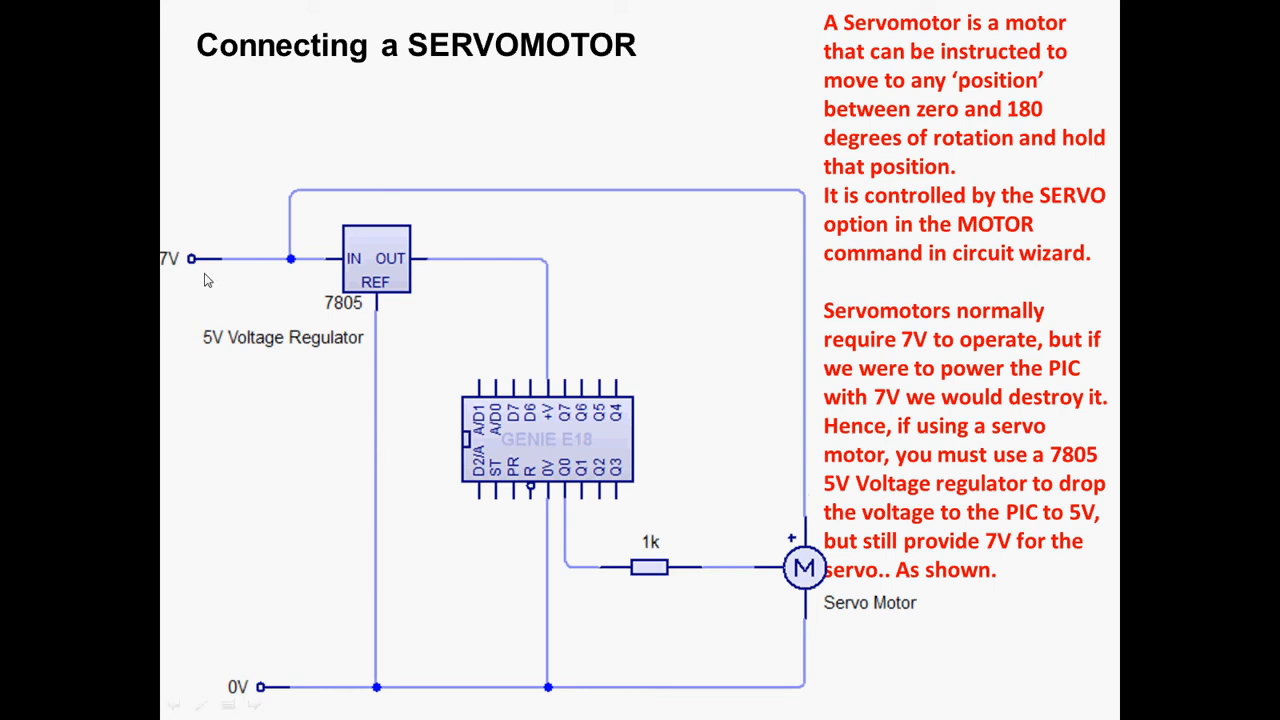
{"action": "mouse_move", "coordinate": [815, 575]}
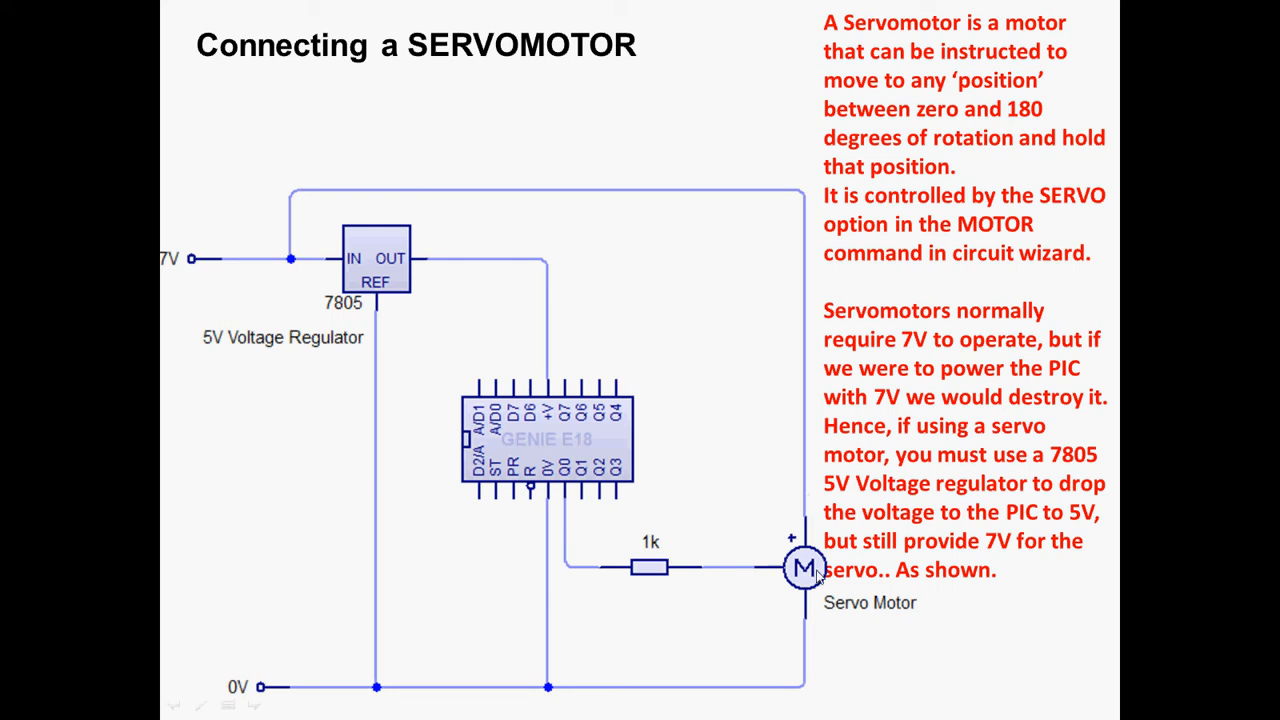
{"action": "mouse_move", "coordinate": [390, 267]}
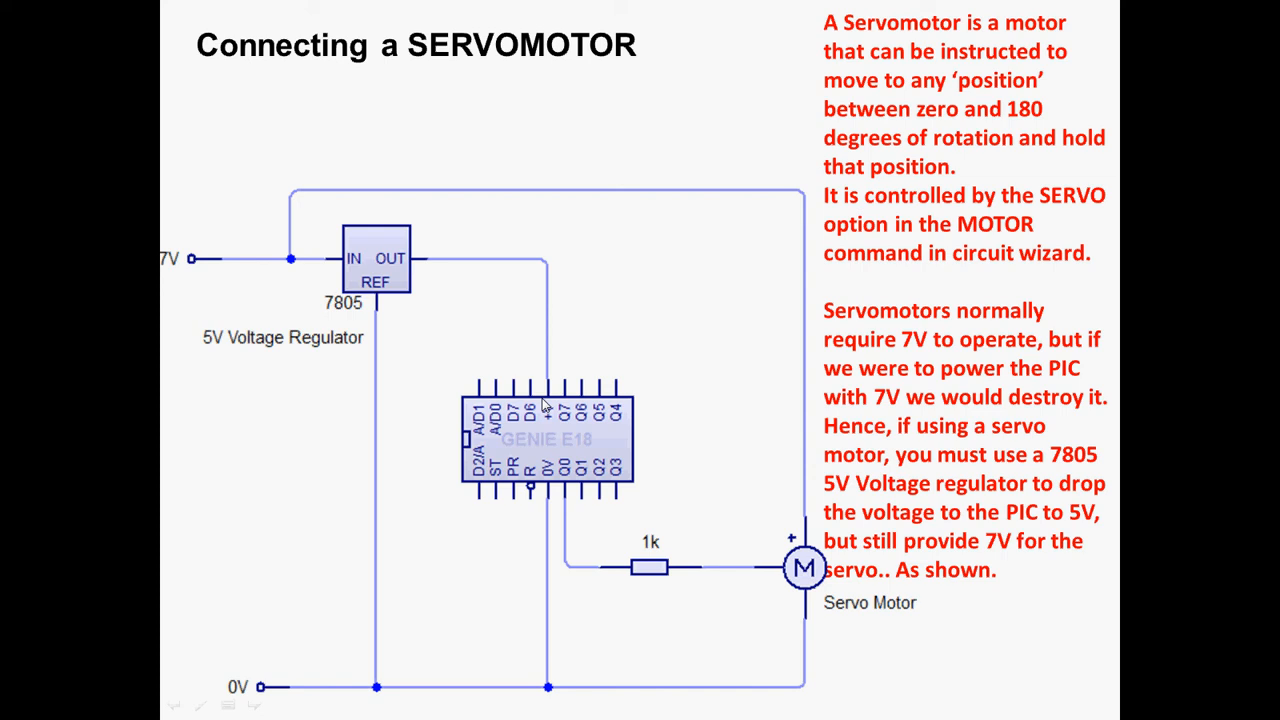
{"action": "mouse_move", "coordinate": [550, 435]}
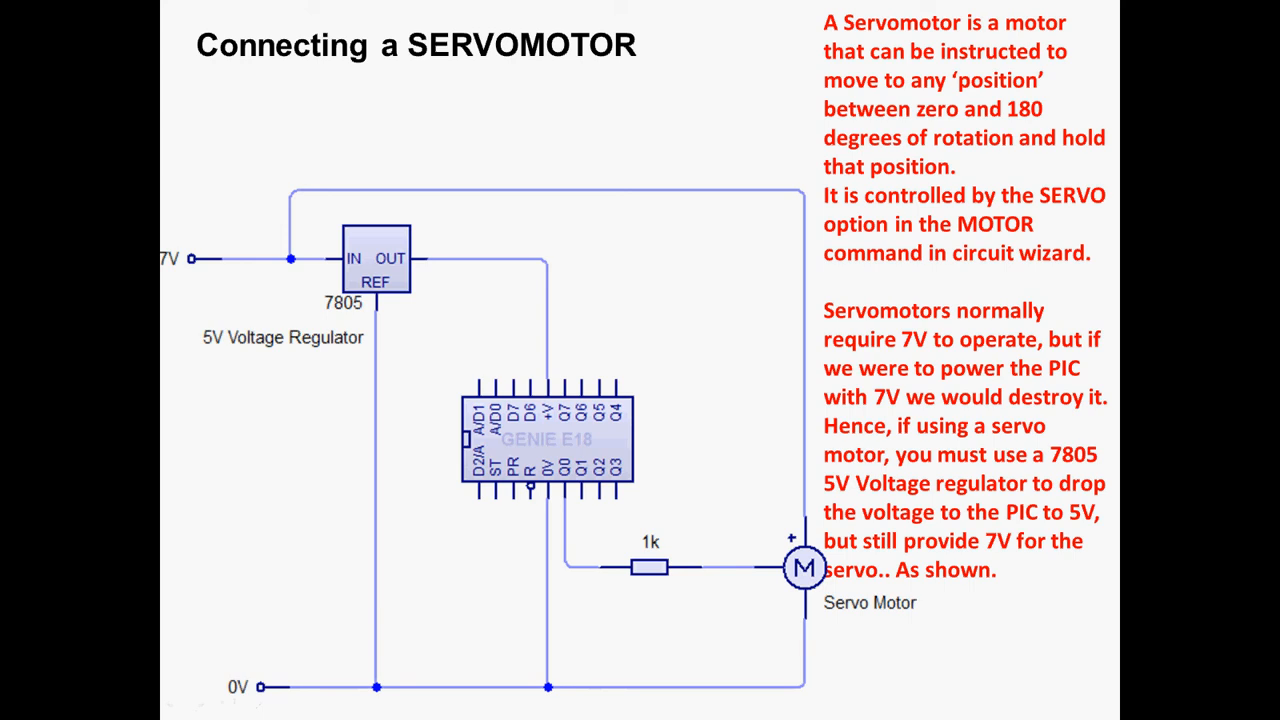
{"action": "mouse_move", "coordinate": [717, 509]}
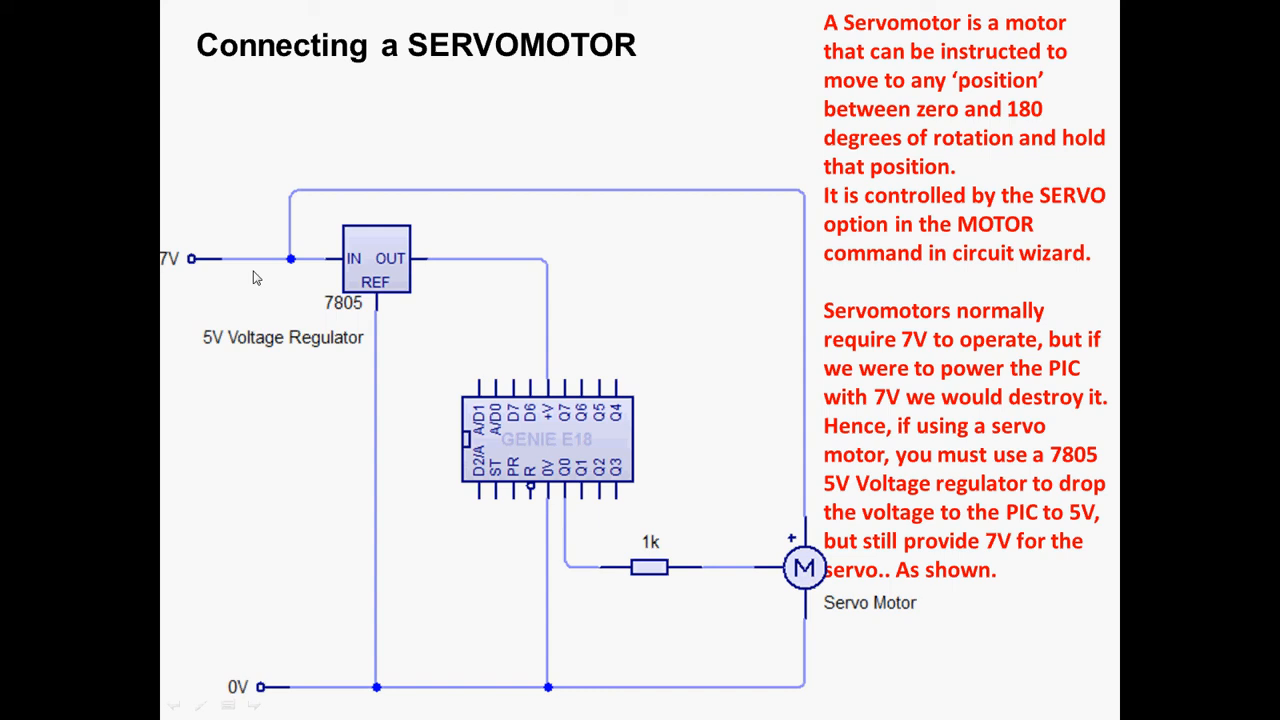
{"action": "mouse_move", "coordinate": [340, 263]}
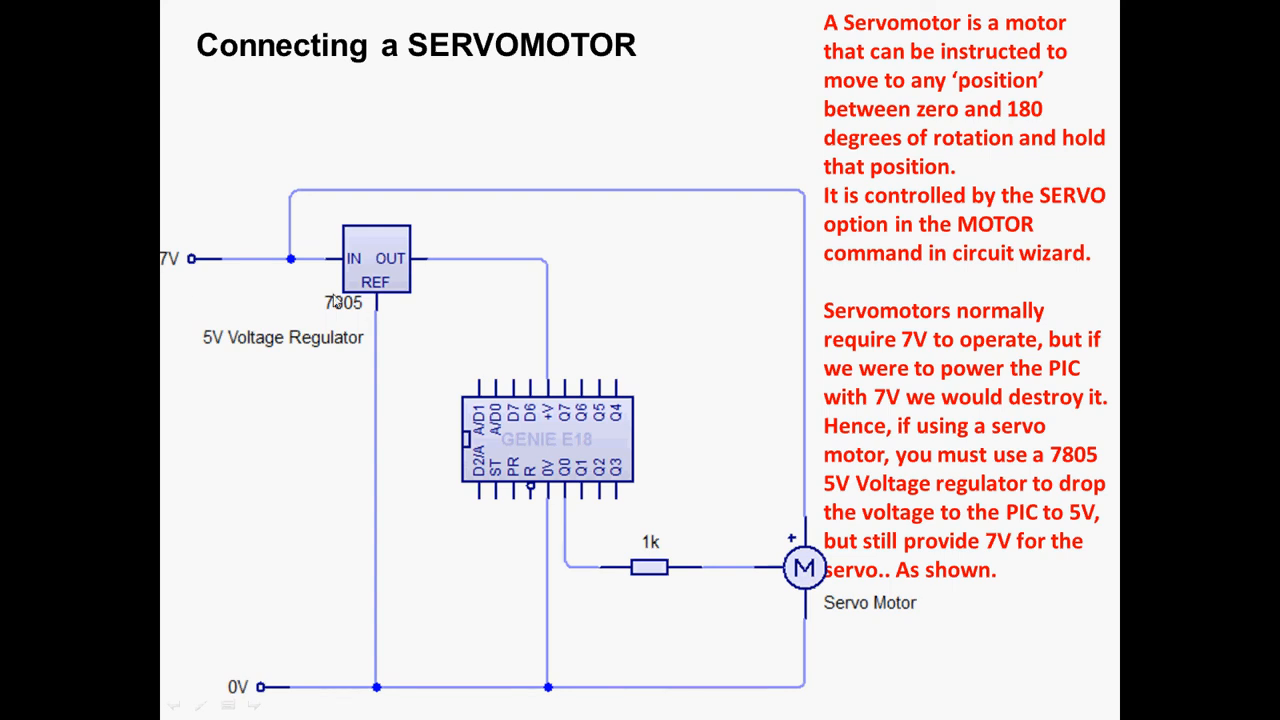
{"action": "mouse_move", "coordinate": [360, 311]}
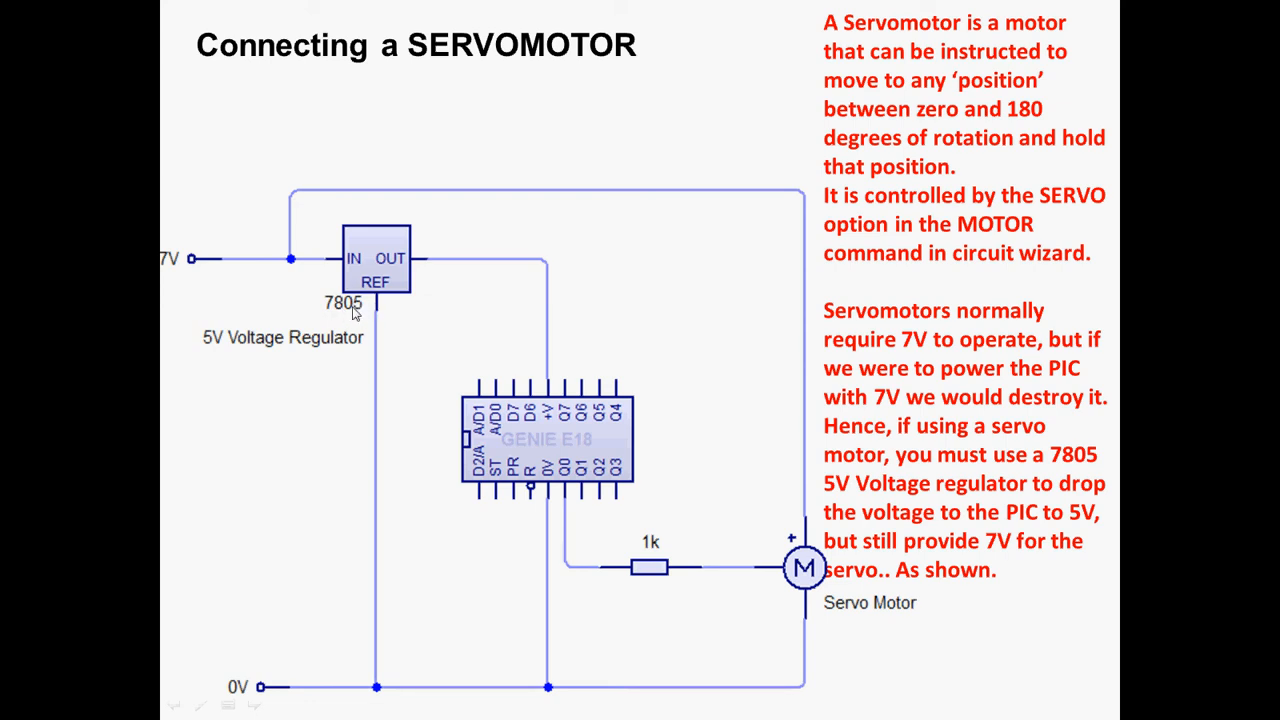
{"action": "mouse_move", "coordinate": [533, 261]}
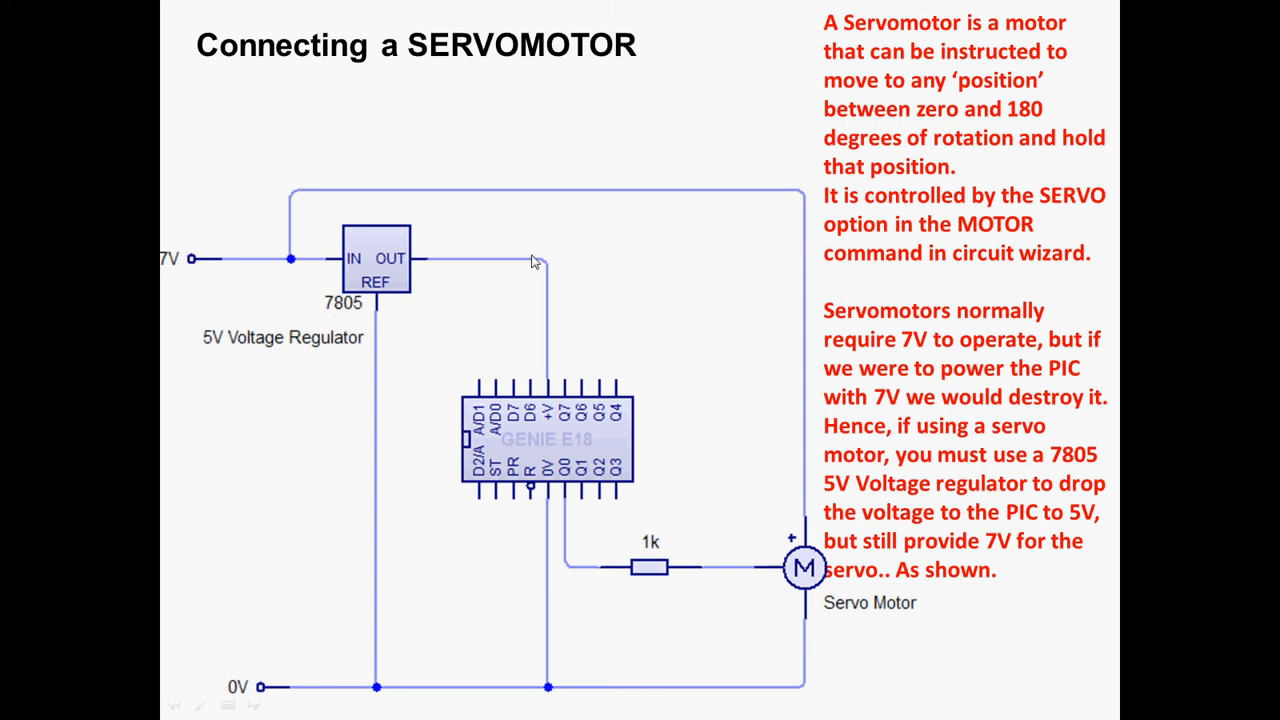
{"action": "mouse_move", "coordinate": [200, 289]}
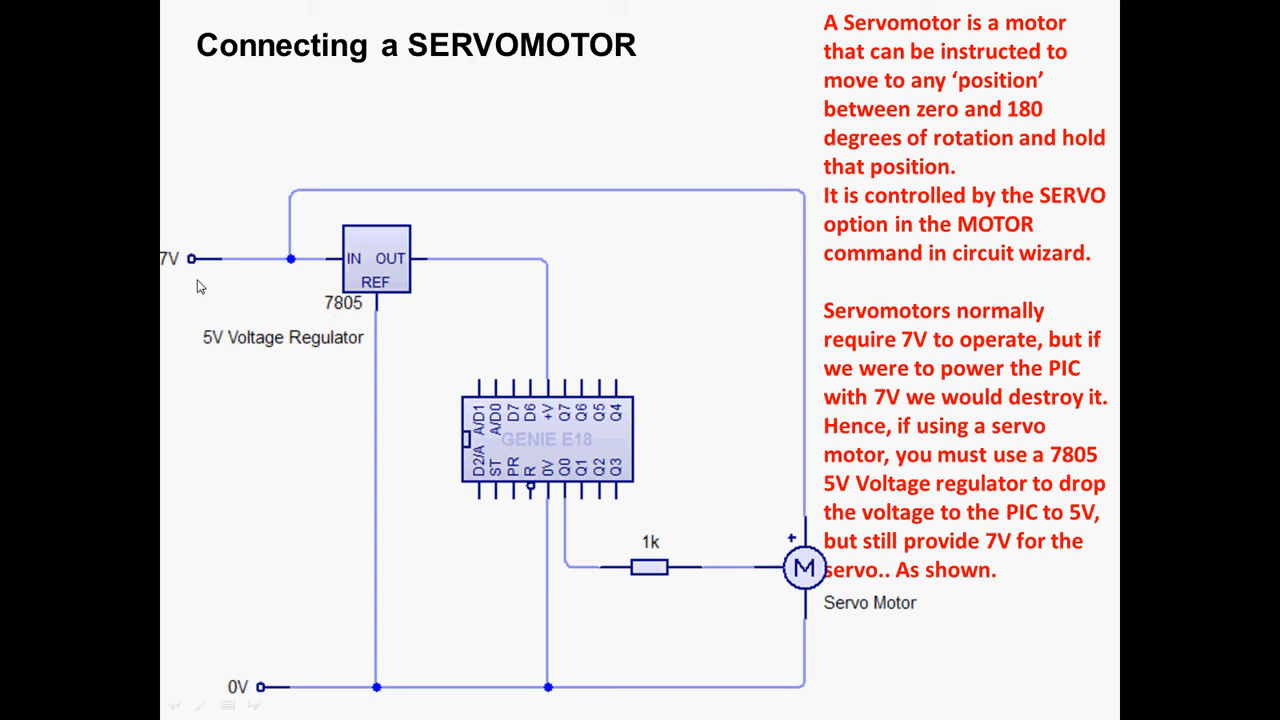
{"action": "mouse_move", "coordinate": [221, 256]}
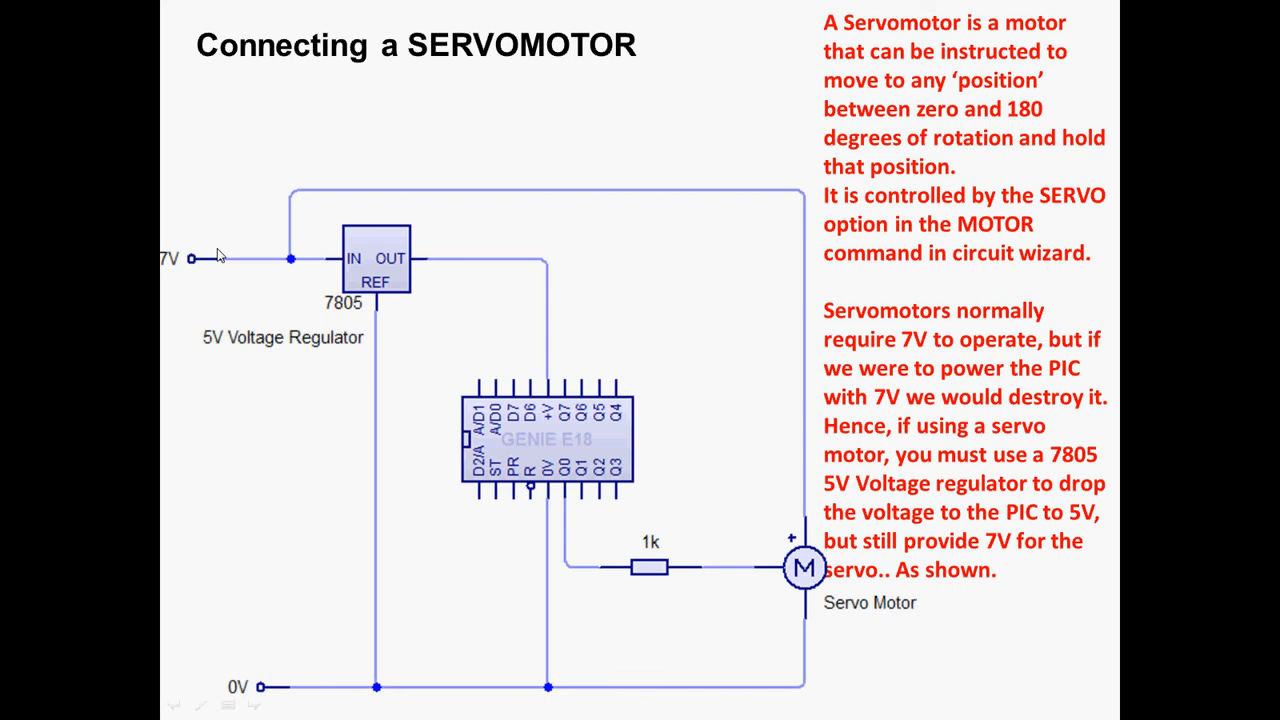
{"action": "mouse_move", "coordinate": [328, 263]}
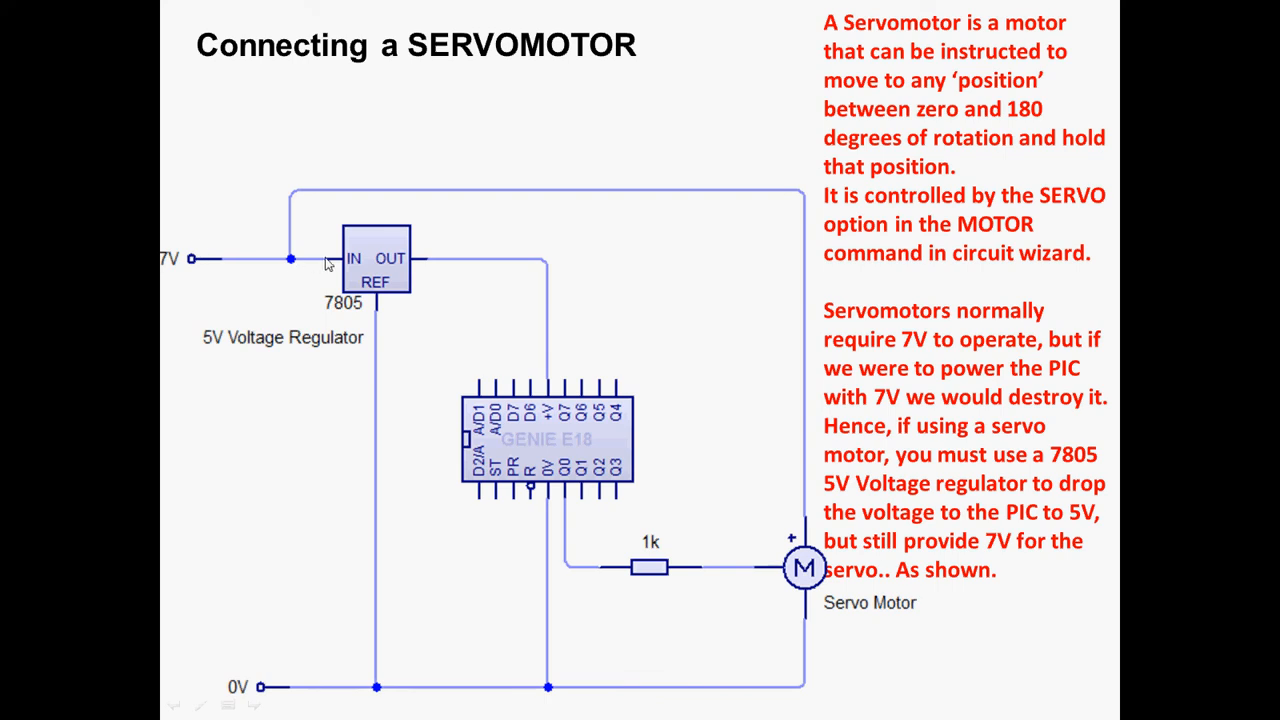
{"action": "mouse_move", "coordinate": [392, 270]}
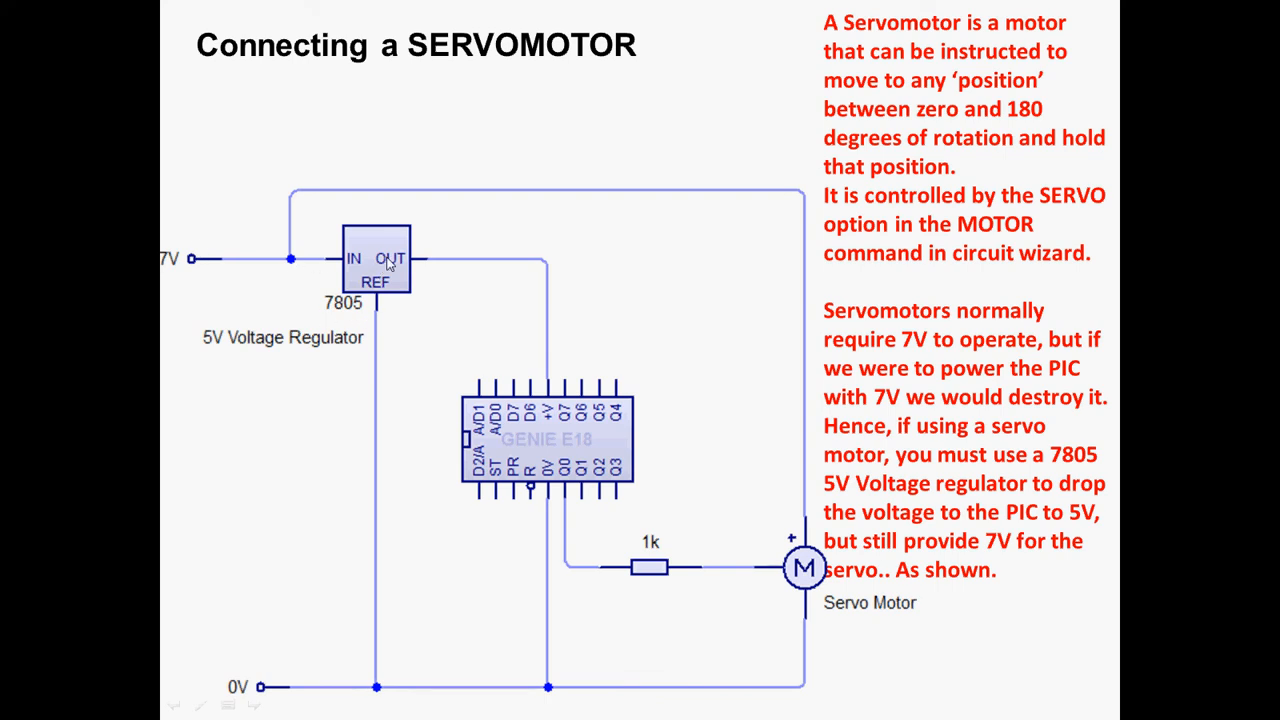
{"action": "mouse_move", "coordinate": [502, 261]}
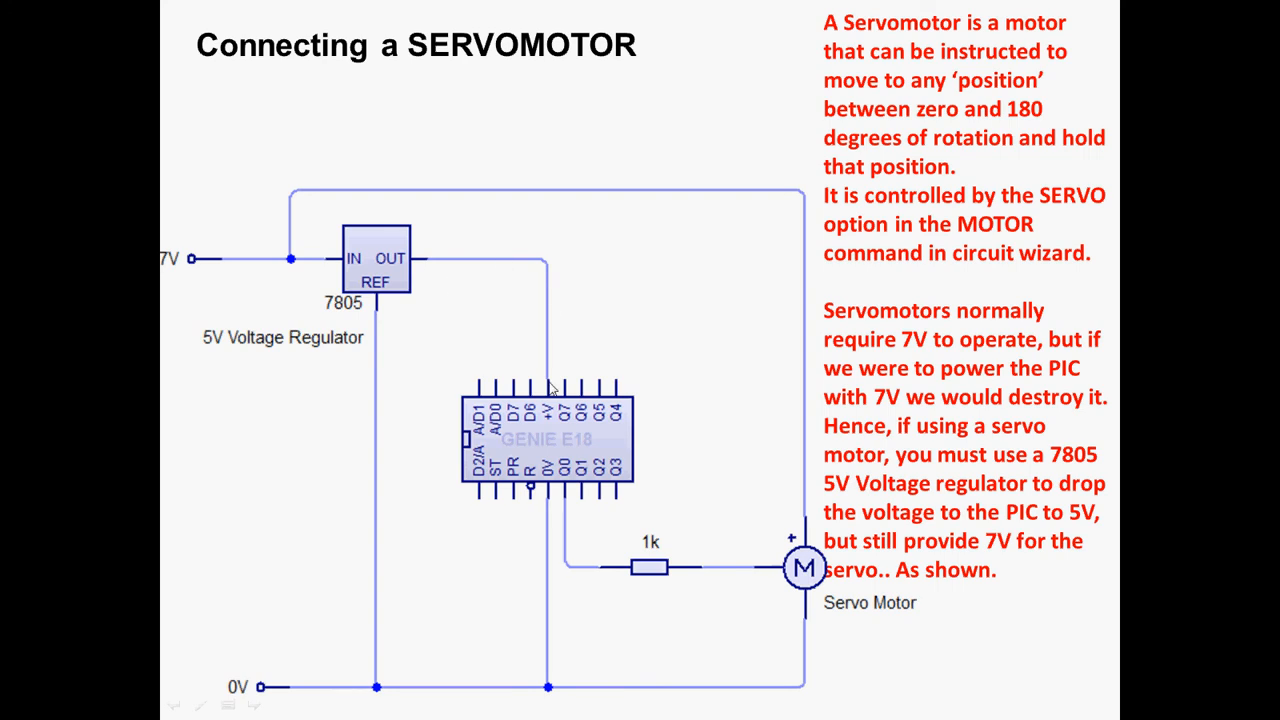
{"action": "mouse_move", "coordinate": [417, 245]}
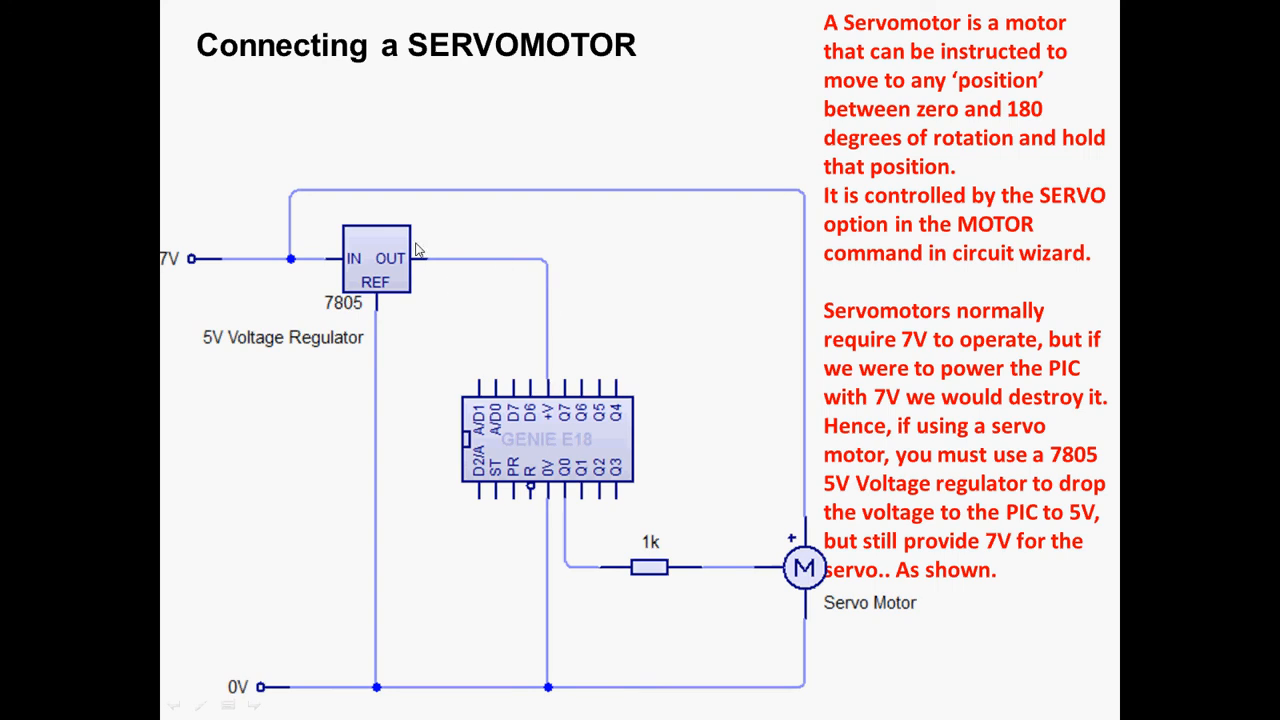
{"action": "mouse_move", "coordinate": [553, 426]}
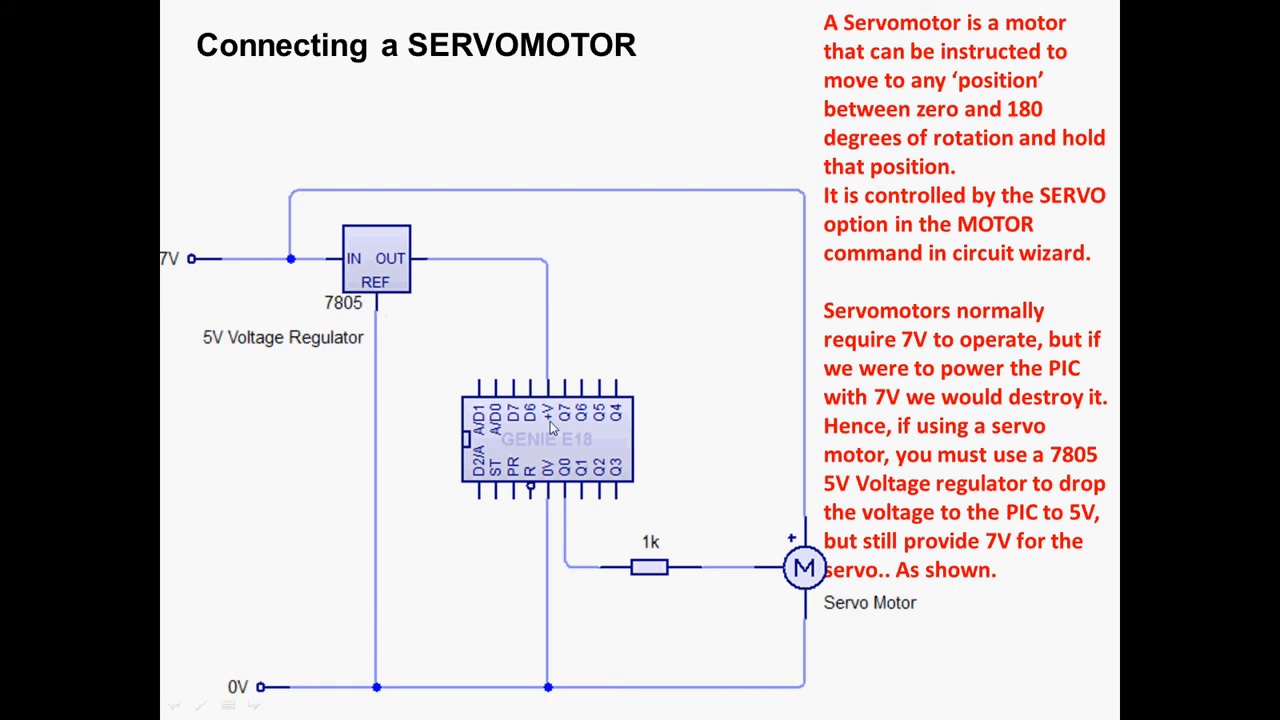
{"action": "mouse_move", "coordinate": [400, 262]}
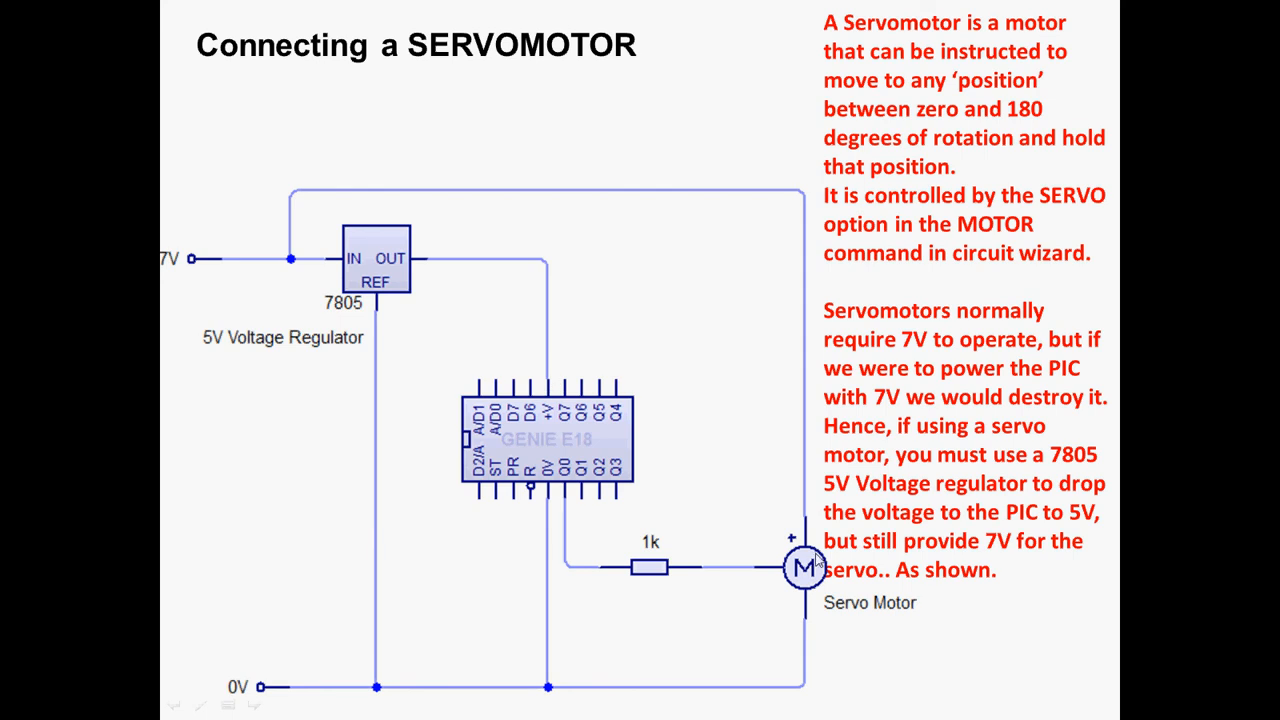
{"action": "mouse_move", "coordinate": [335, 186]}
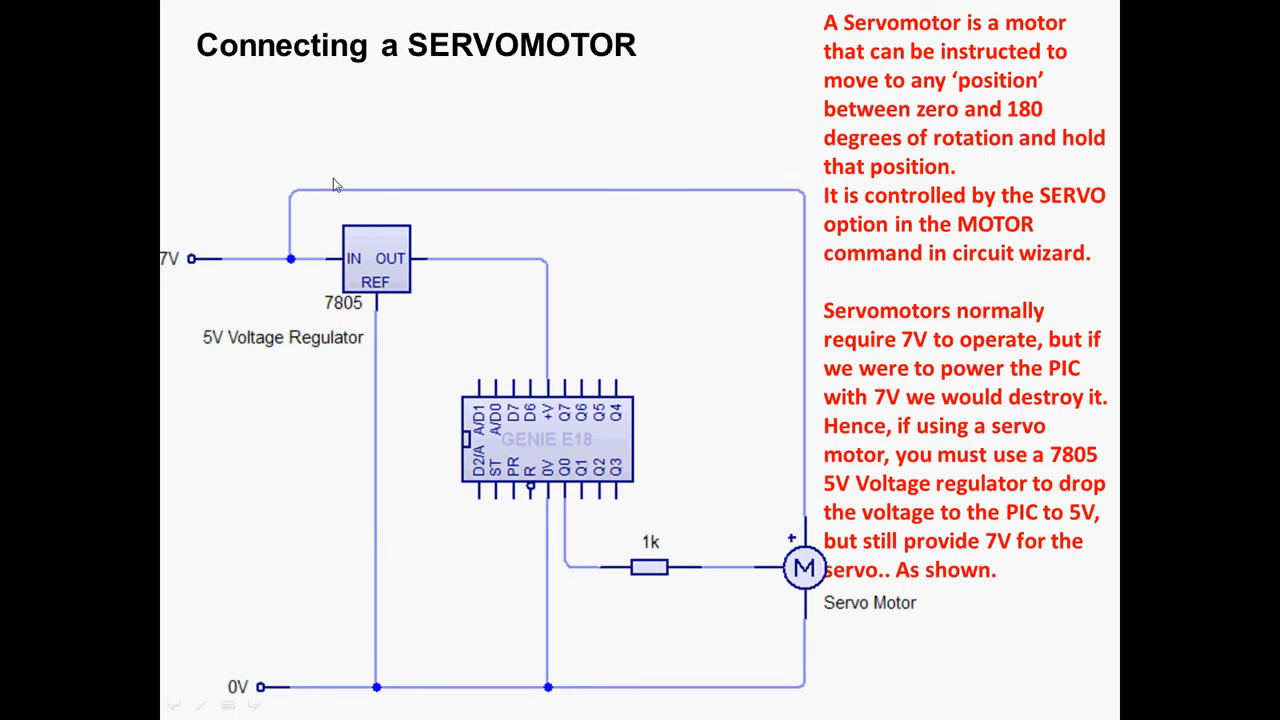
{"action": "mouse_move", "coordinate": [581, 189]}
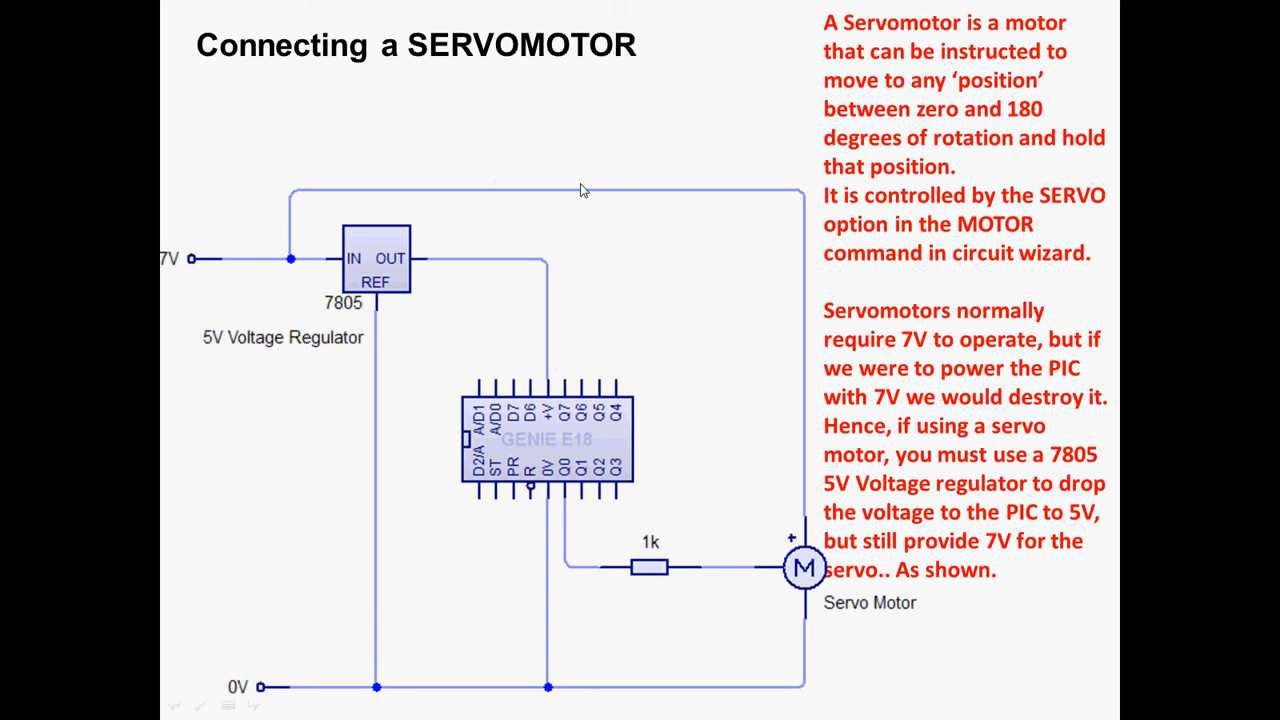
{"action": "mouse_move", "coordinate": [649, 252]}
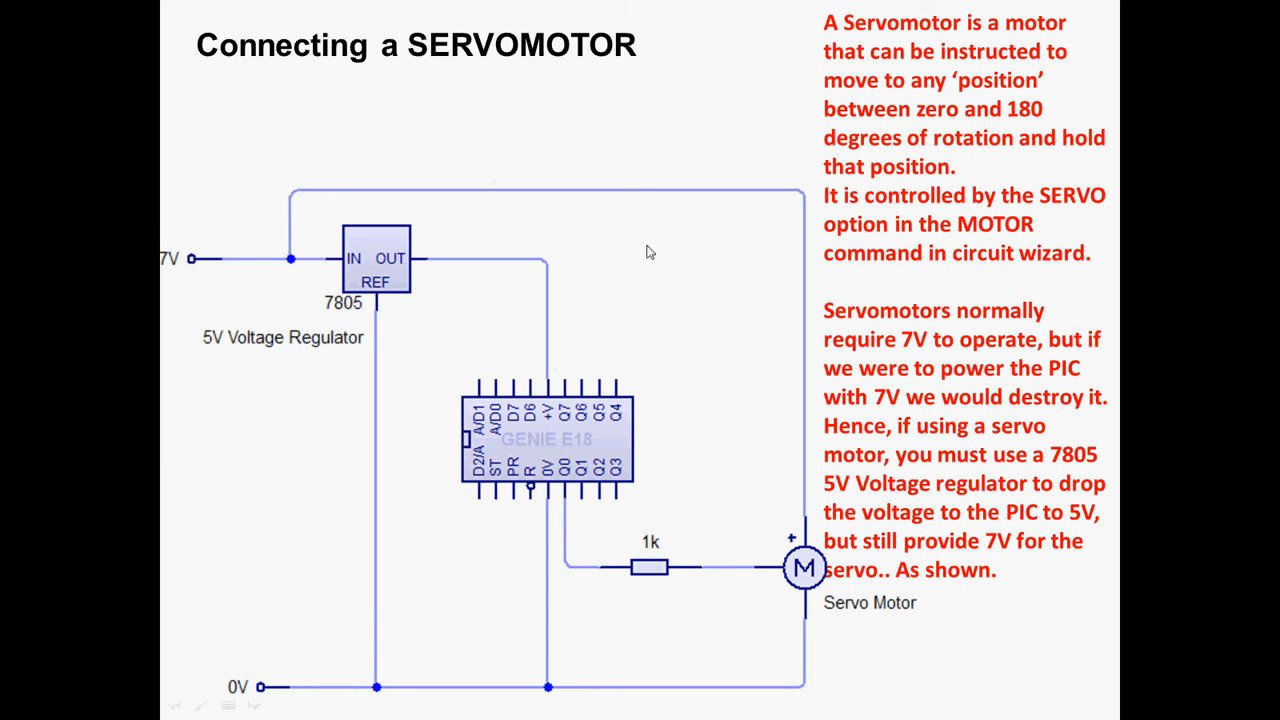
{"action": "mouse_move", "coordinate": [521, 366]}
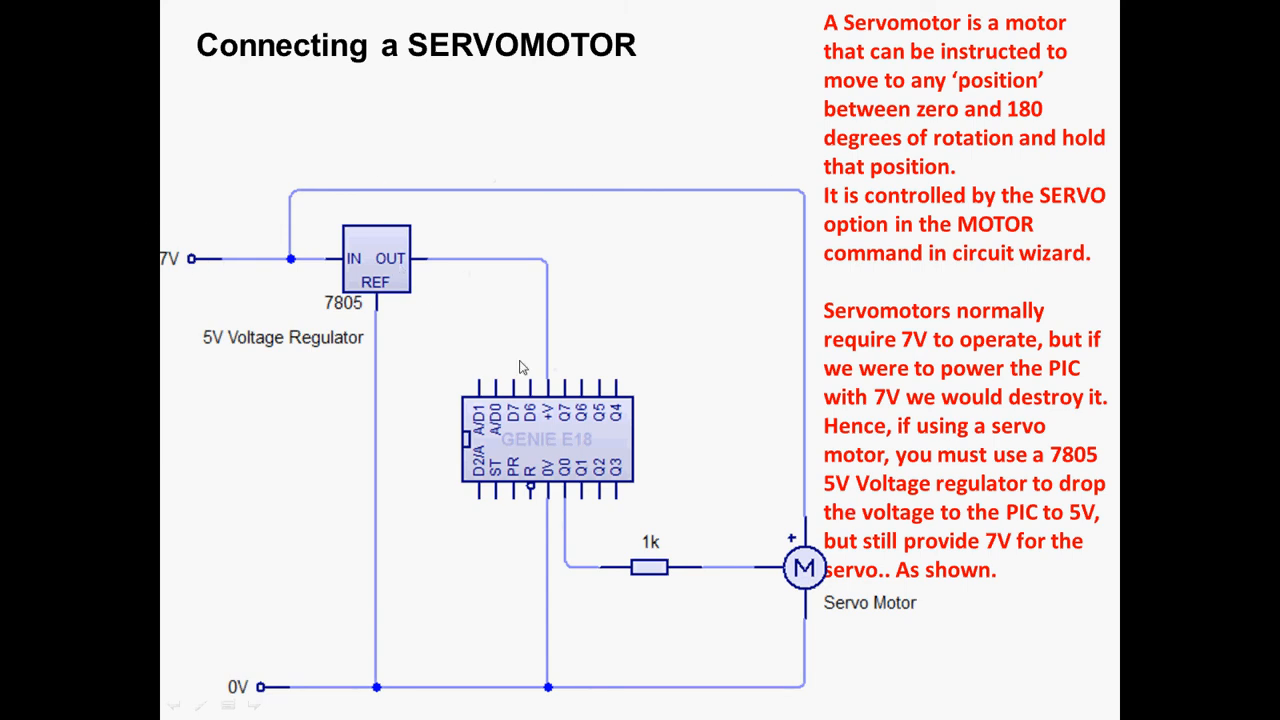
{"action": "mouse_move", "coordinate": [278, 604]}
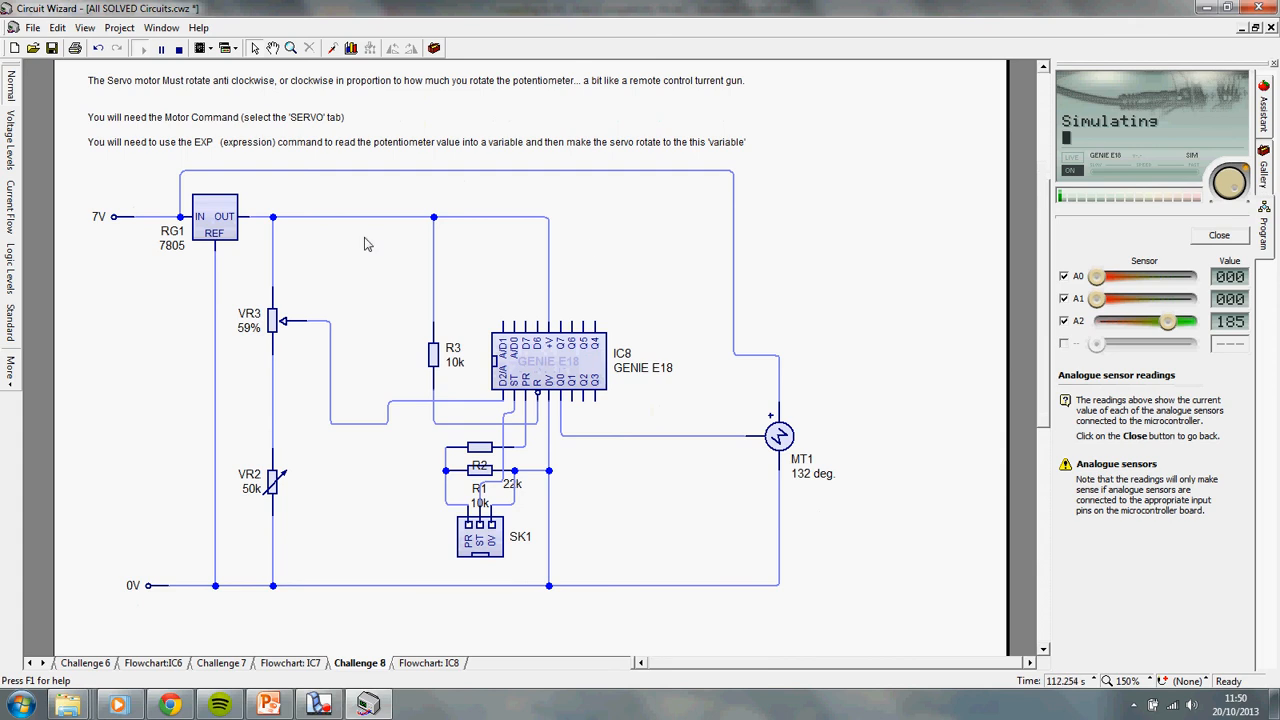
{"action": "mouse_move", "coordinate": [288, 223]}
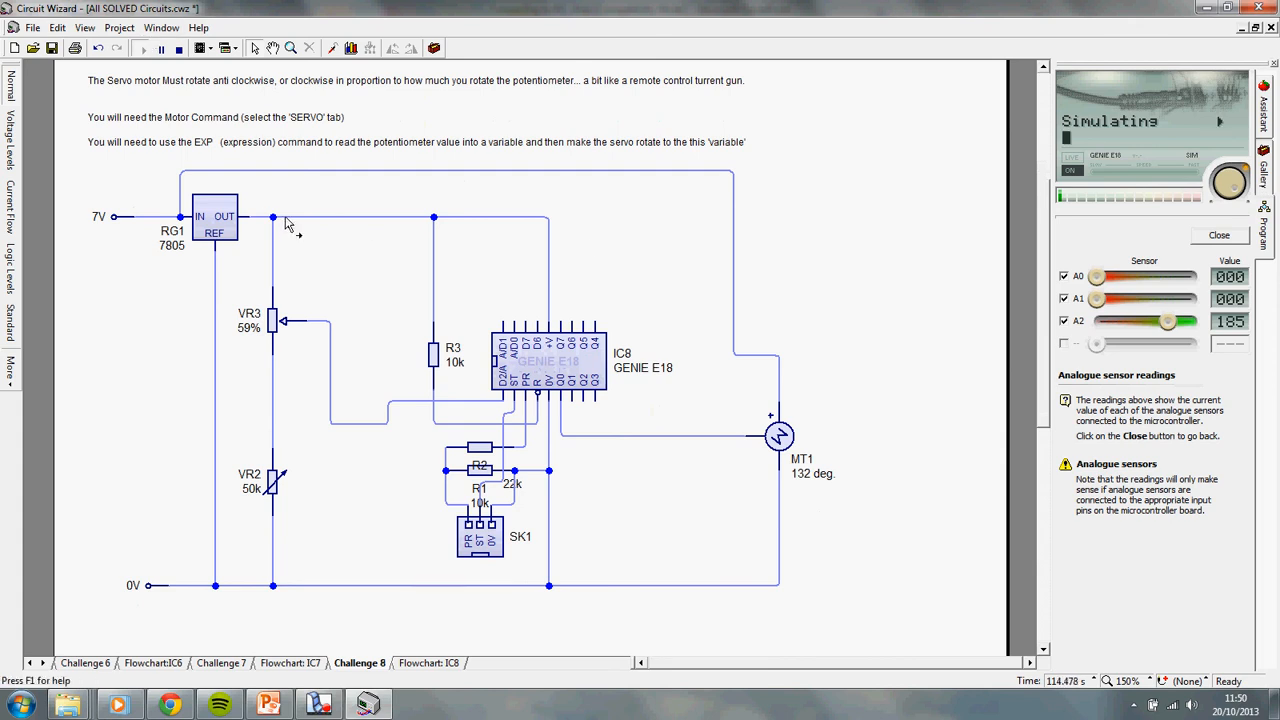
{"action": "mouse_move", "coordinate": [288, 222]}
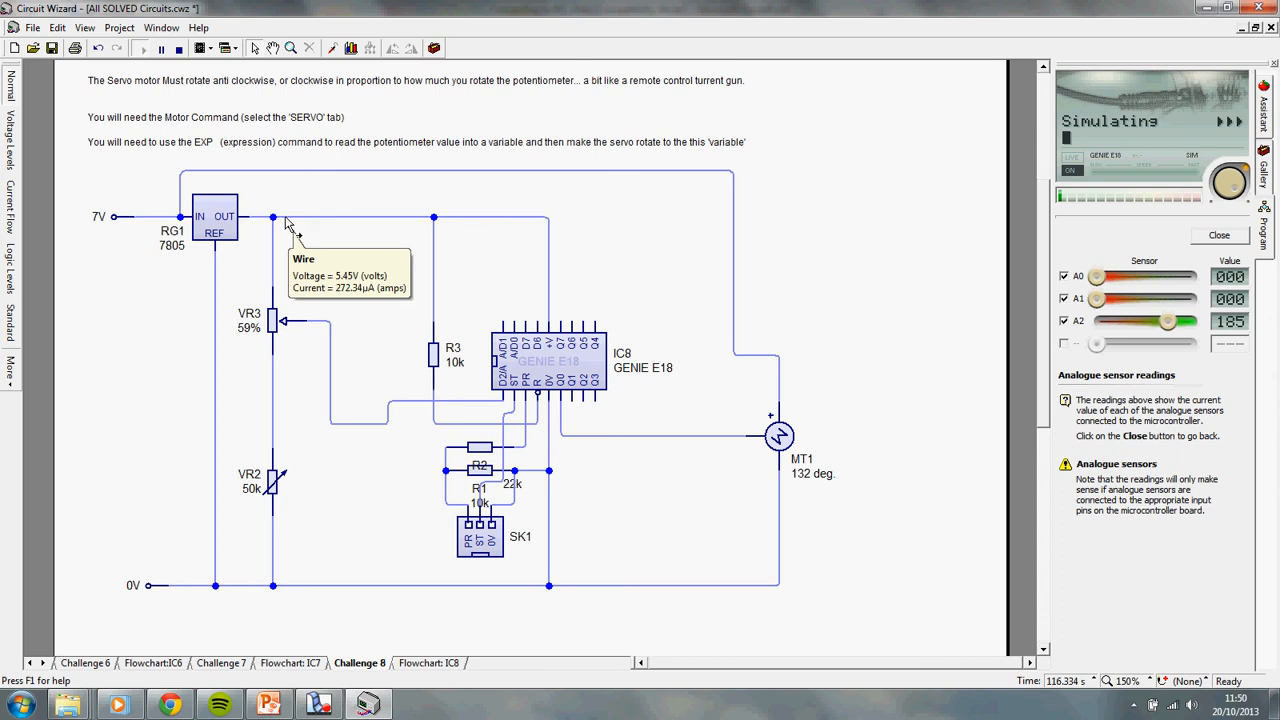
{"action": "mouse_move", "coordinate": [150, 227]}
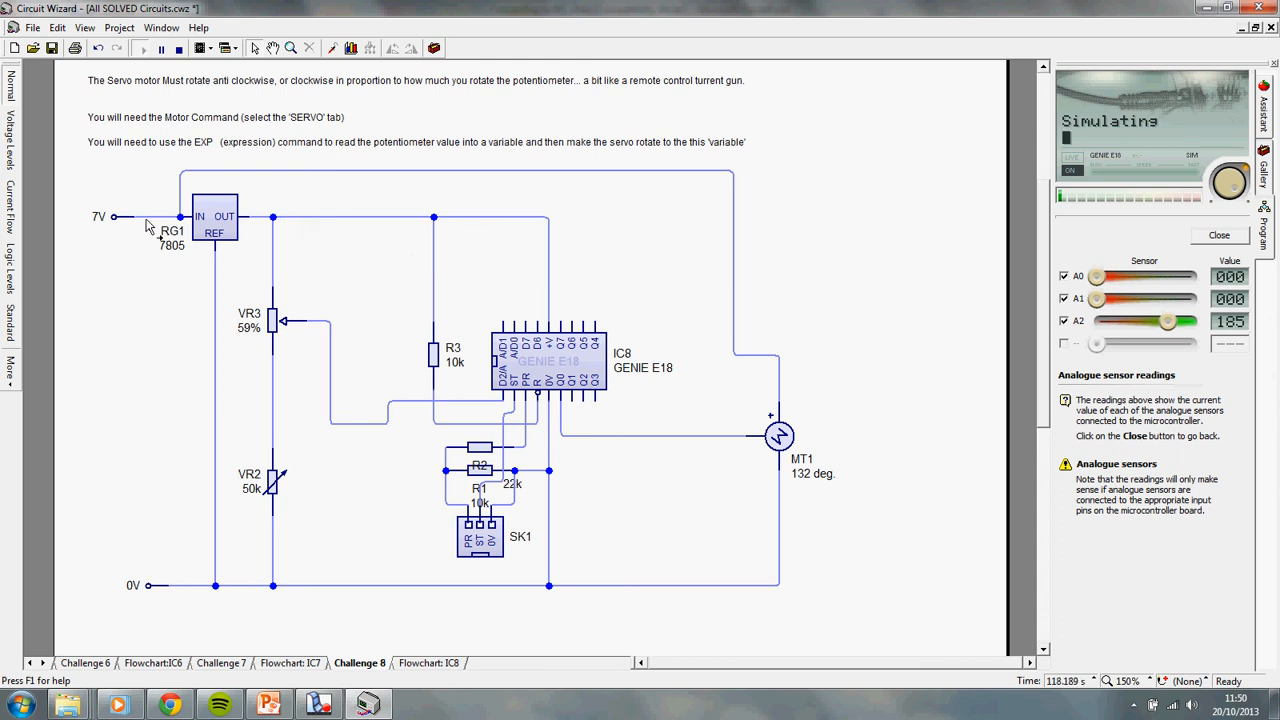
{"action": "mouse_move", "coordinate": [162, 222]}
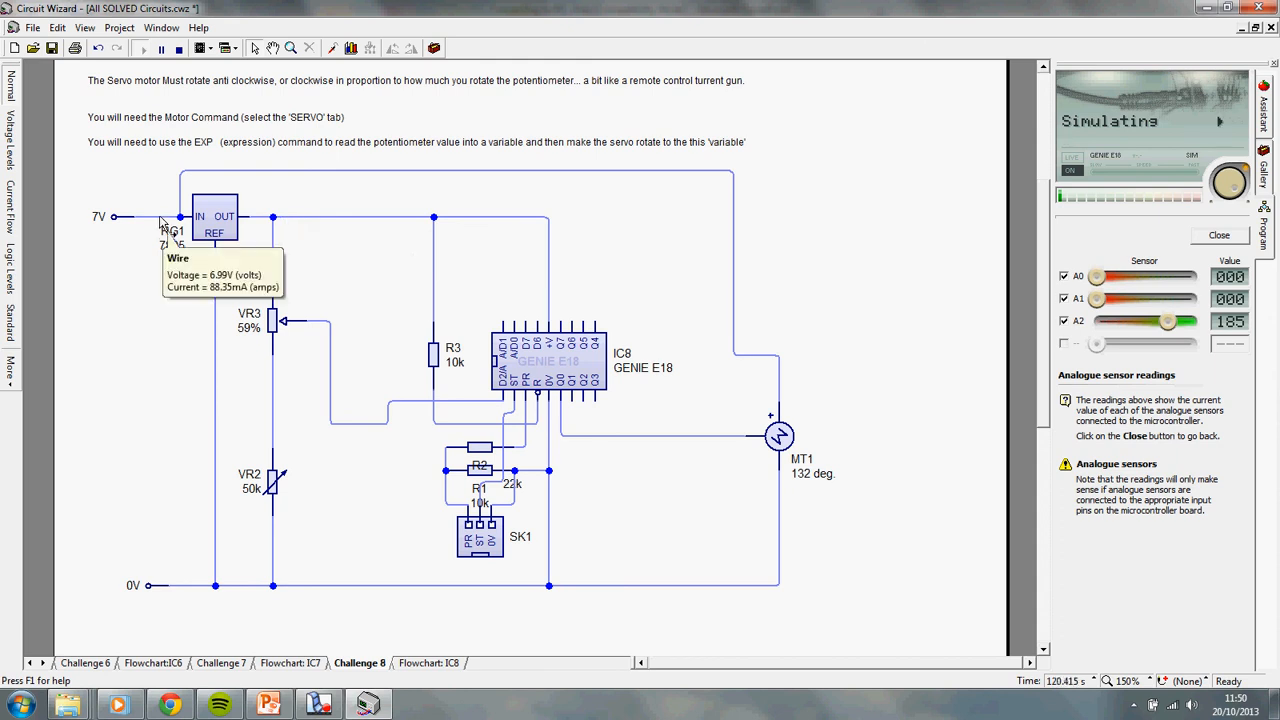
{"action": "mouse_move", "coordinate": [774, 293]}
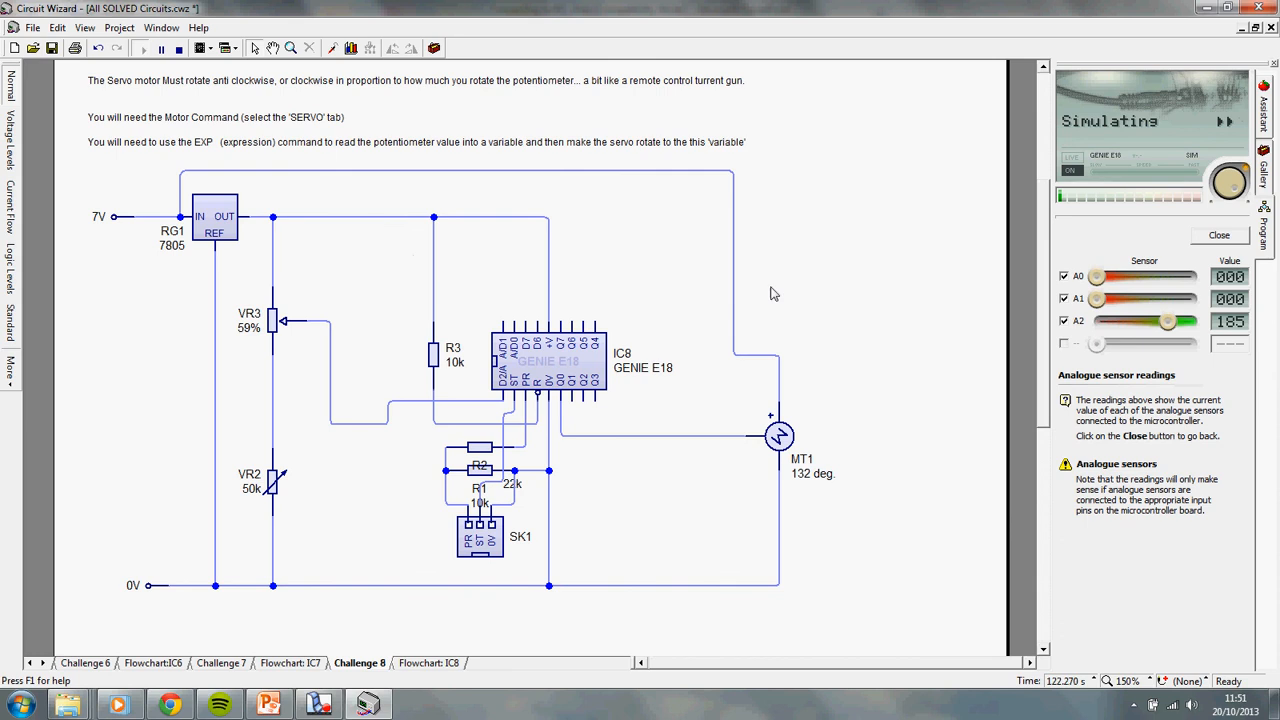
{"action": "mouse_move", "coordinate": [785, 405]}
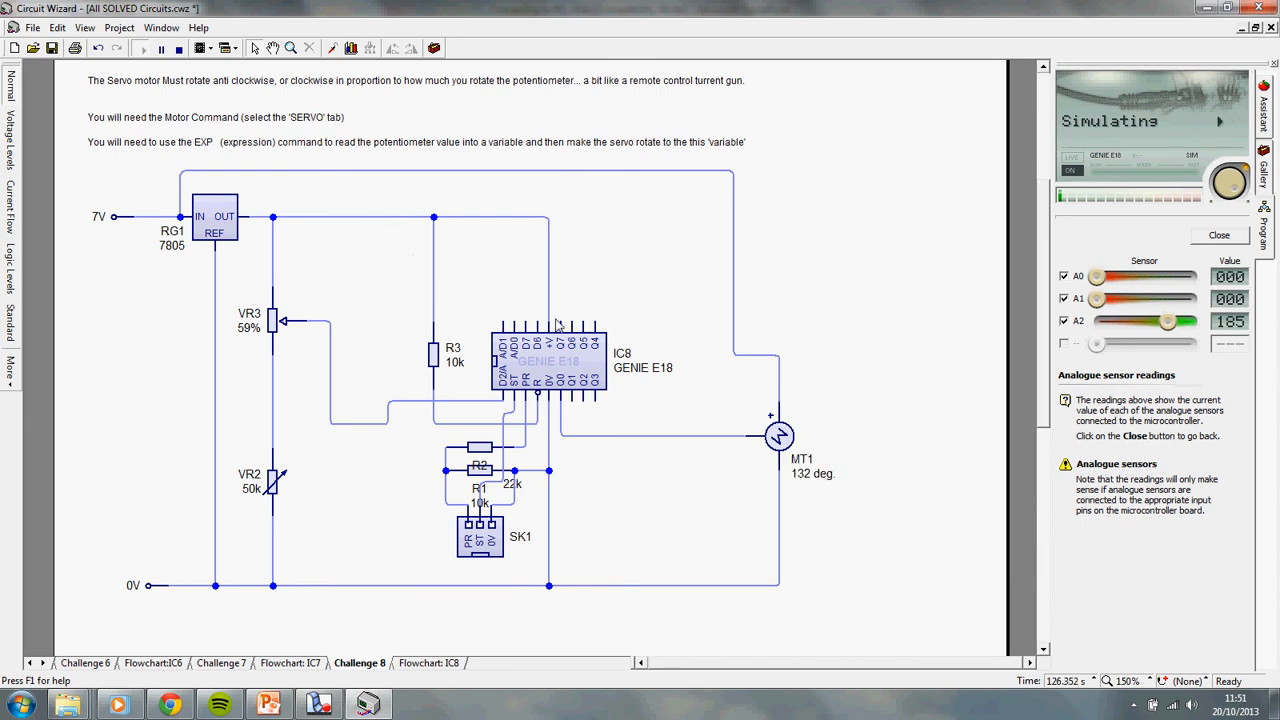
{"action": "mouse_move", "coordinate": [552, 345]}
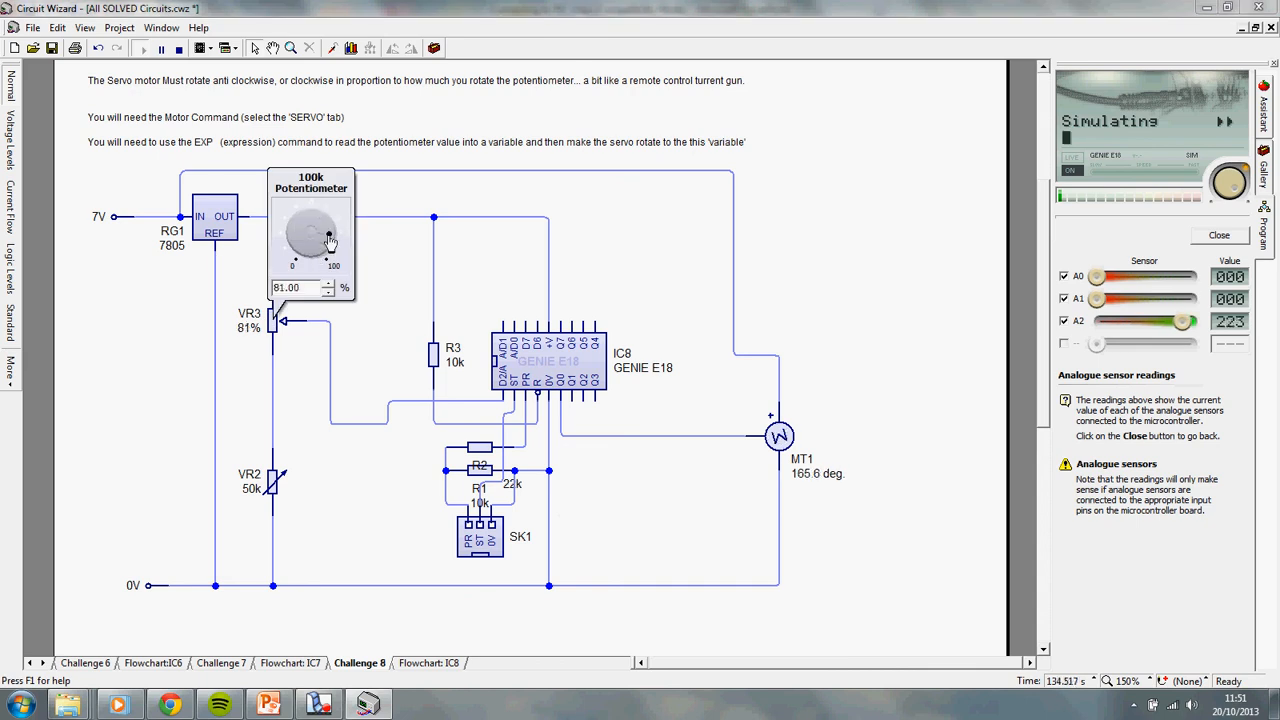
Turn VR3 up to 81%, rotating MT1 to 165.6 degrees.
{"action": "left_click_drag", "start_coordinate": [330, 240], "coordinate": [310, 235]}
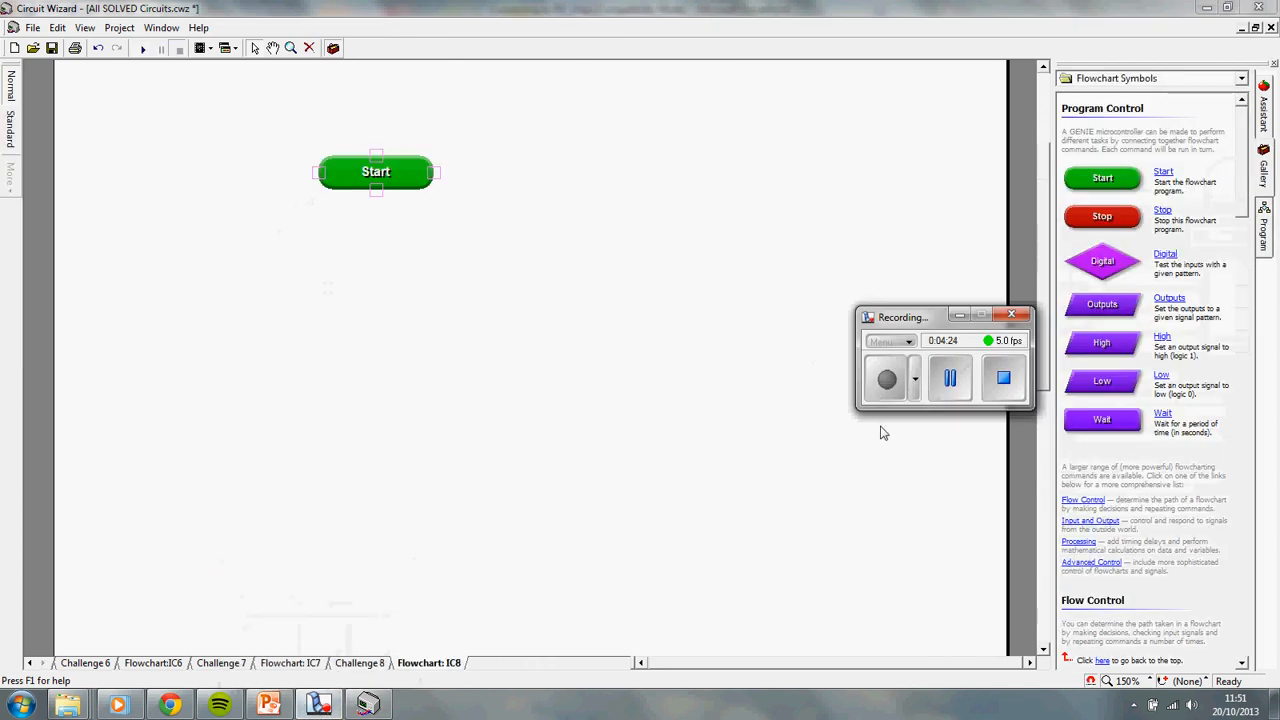
{"action": "mouse_move", "coordinate": [970, 324]}
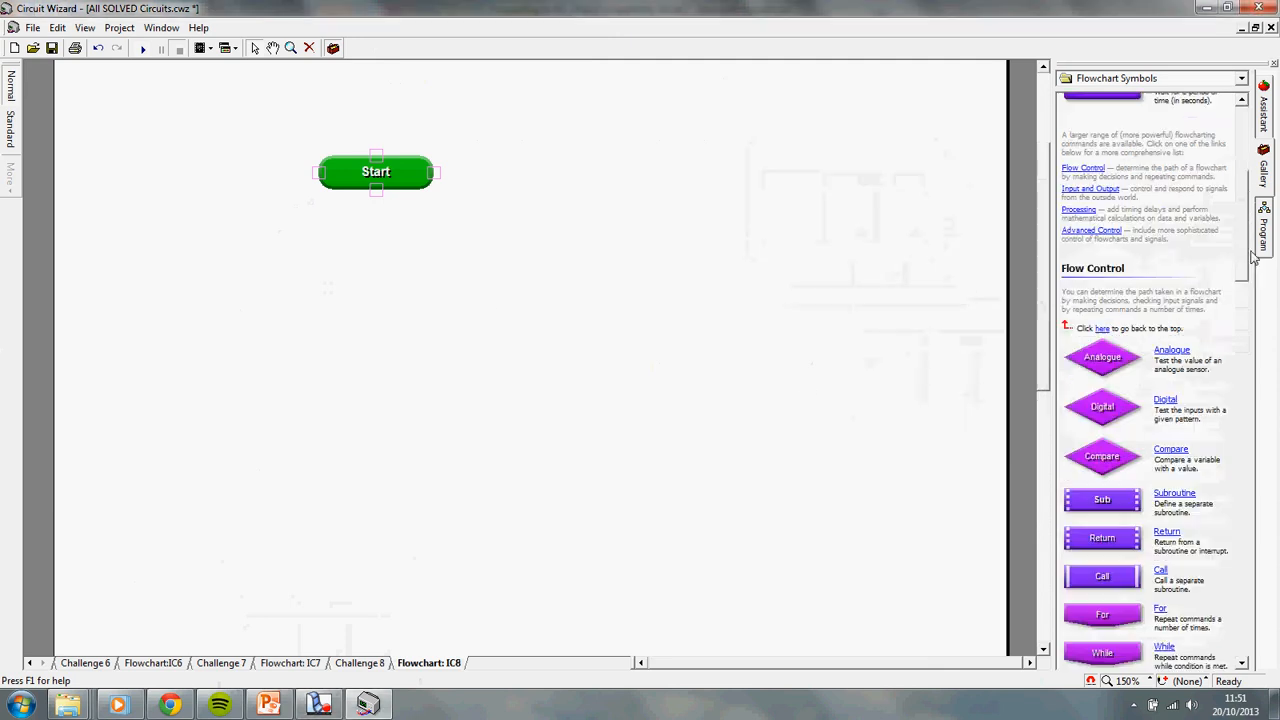
Inspect the Motor symbol's servo, DC and stepper settings, then close its properties.
{"action": "scroll", "scroll_direction": "down", "scroll_amount": 3}
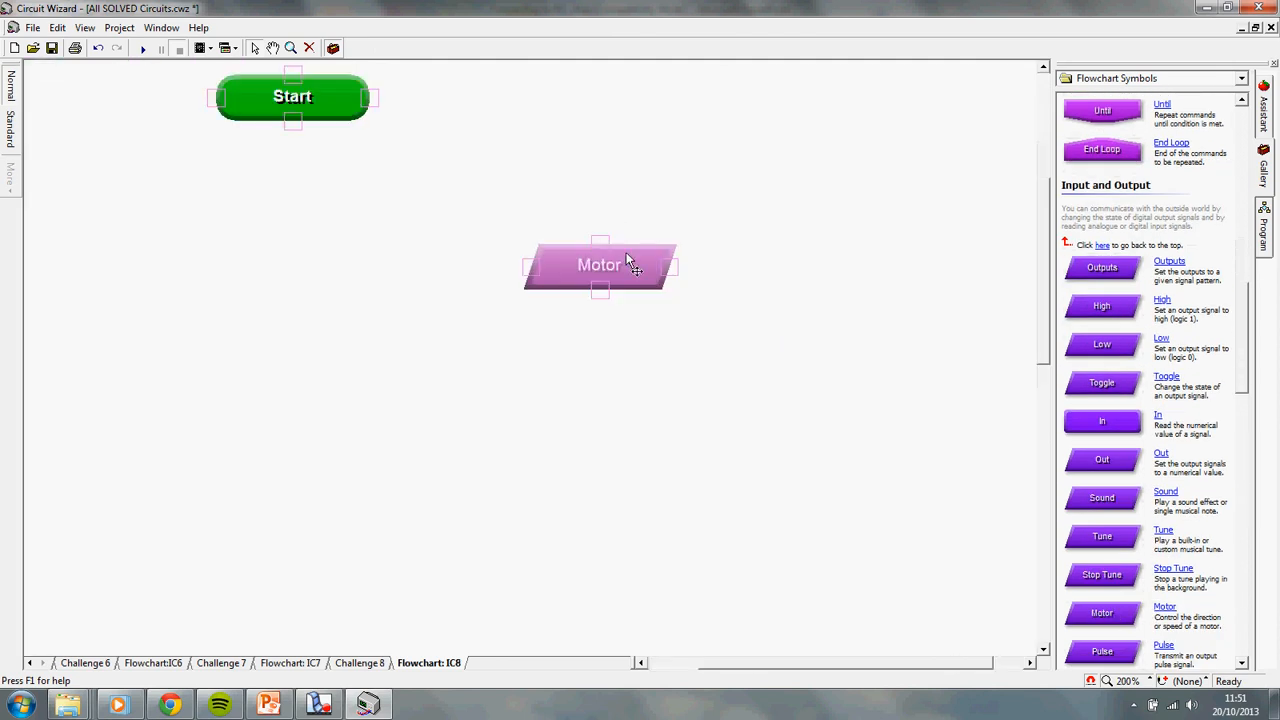
{"action": "double_click", "coordinate": [600, 265]}
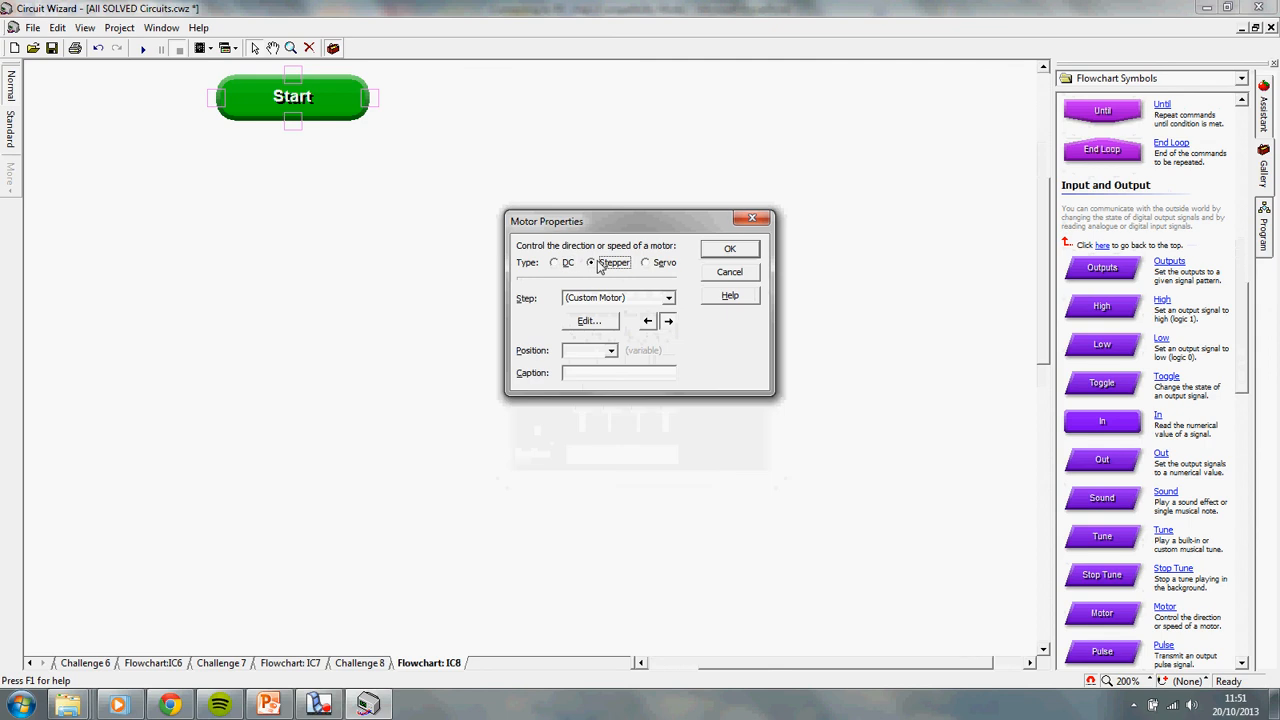
{"action": "left_click", "coordinate": [647, 262]}
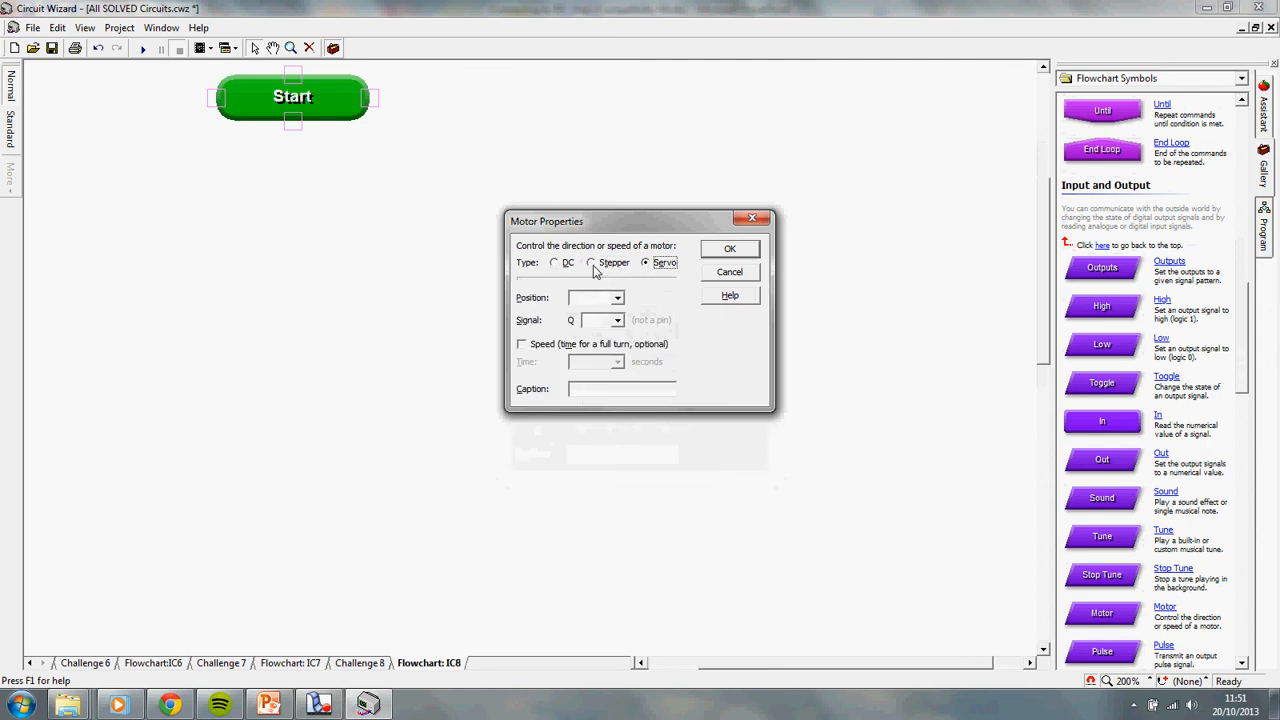
{"action": "left_click", "coordinate": [555, 262]}
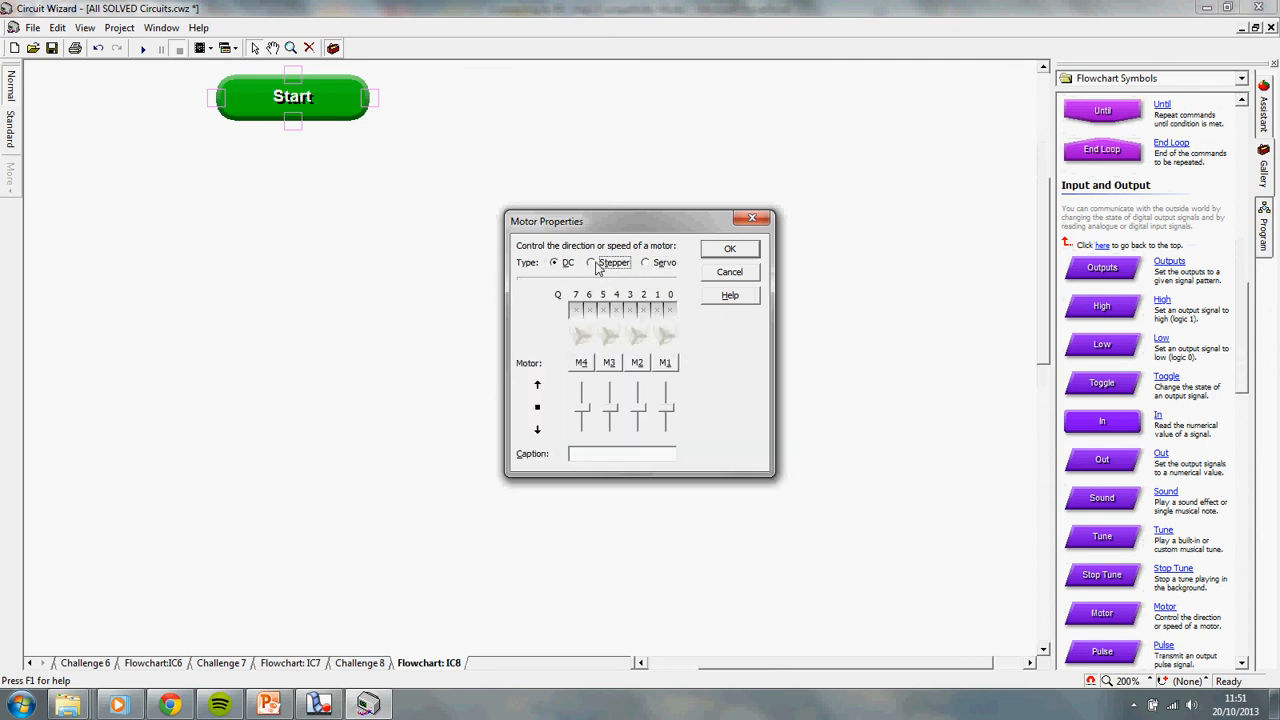
{"action": "left_click", "coordinate": [591, 262]}
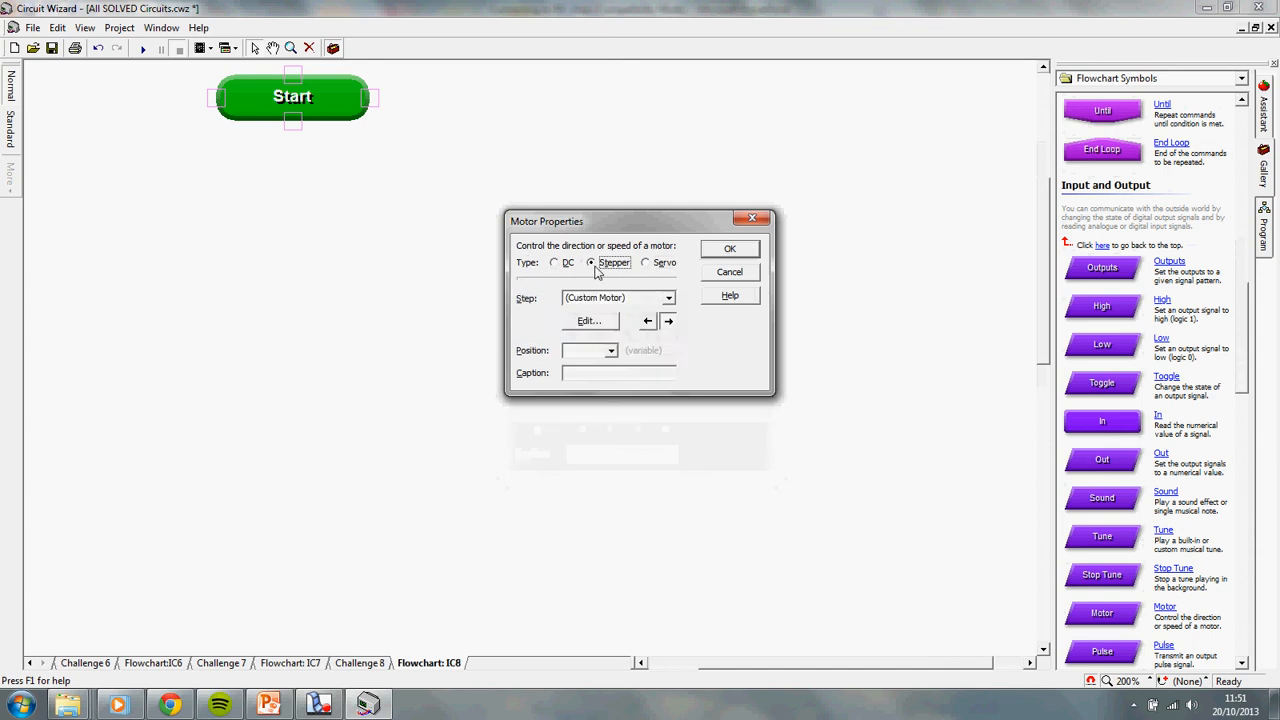
{"action": "left_click", "coordinate": [729, 248]}
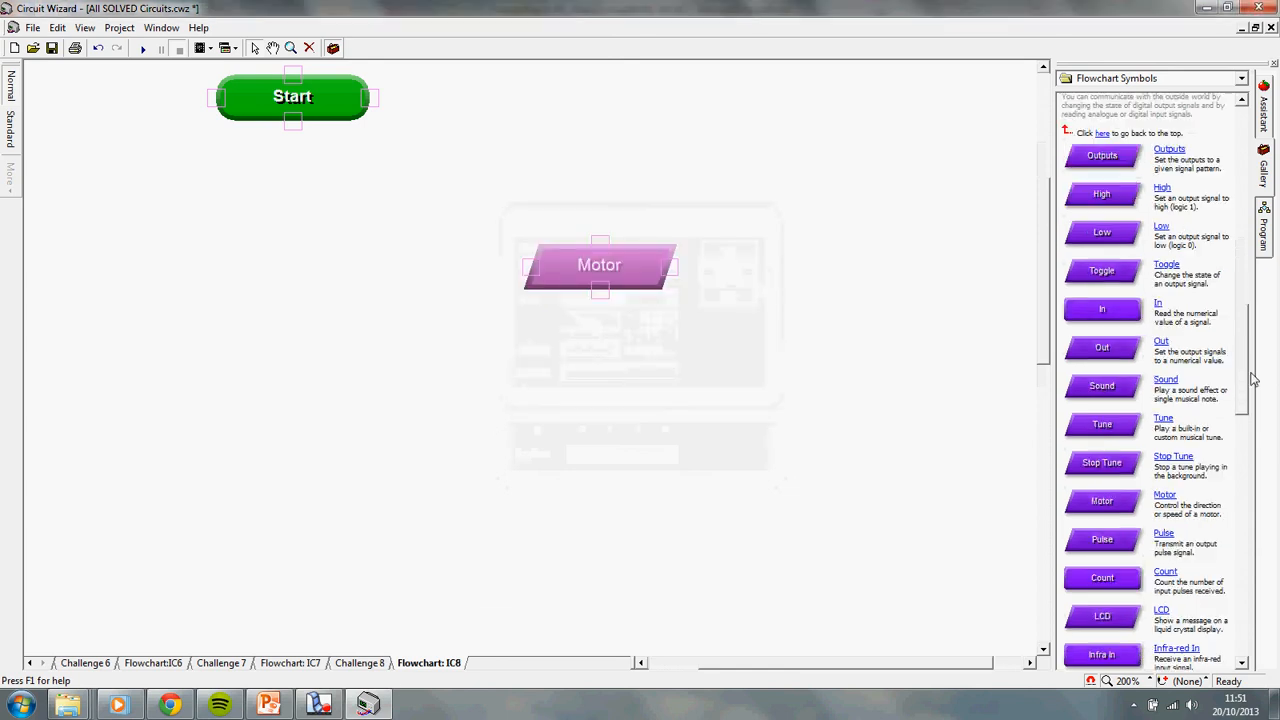
{"action": "scroll", "scroll_direction": "down", "scroll_amount": 3}
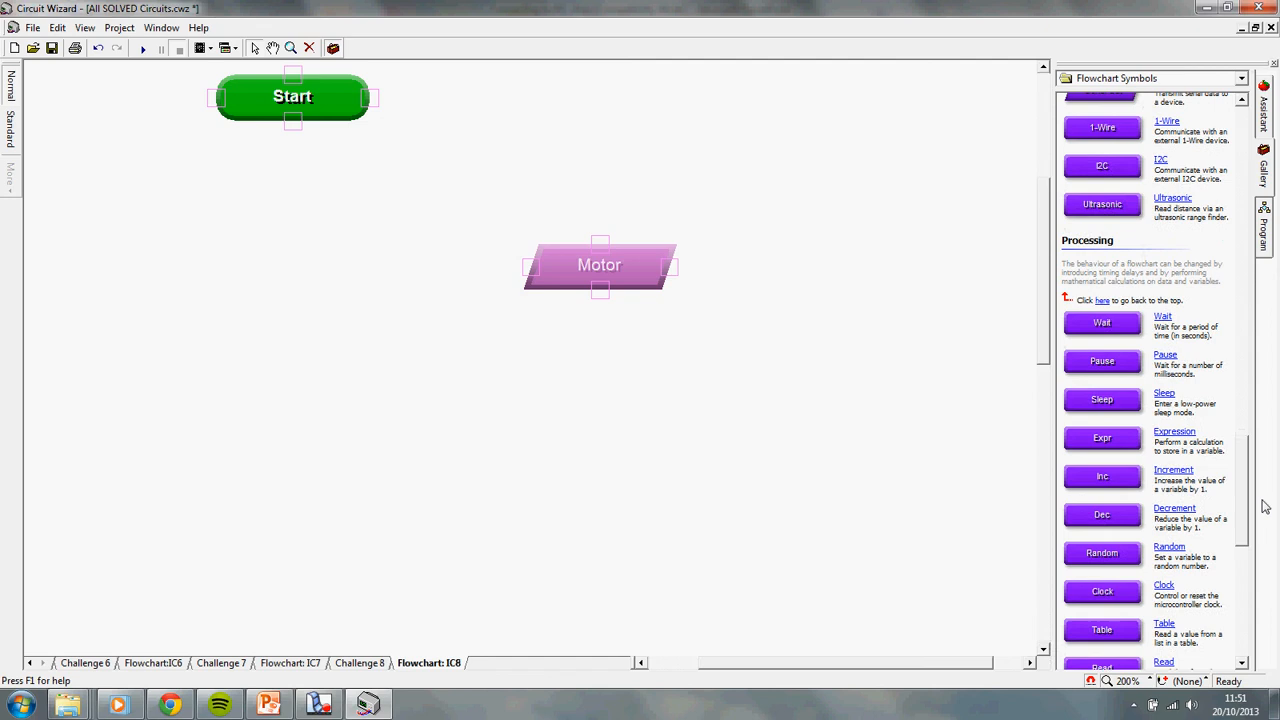
{"action": "scroll", "scroll_direction": "down", "scroll_amount": 3}
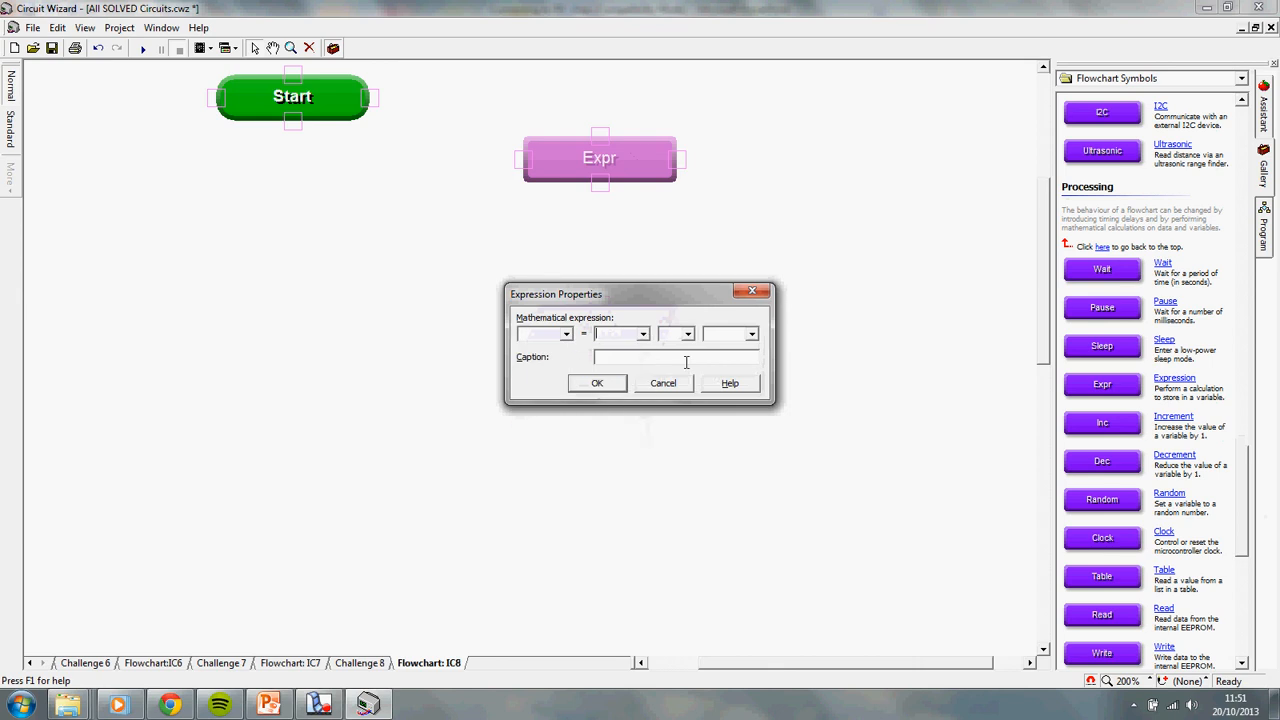
Close Expression Properties, move Expr up under Start and Motor level beside it.
{"action": "left_click", "coordinate": [565, 334]}
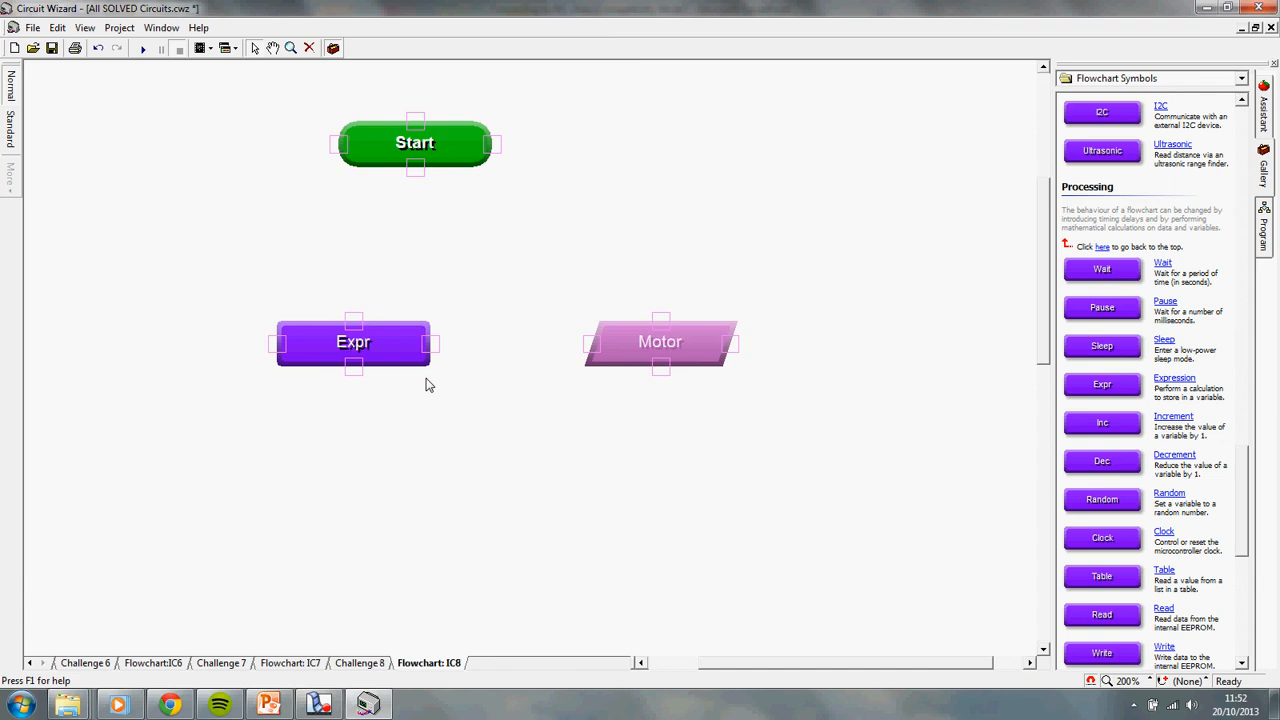
{"action": "mouse_move", "coordinate": [392, 370]}
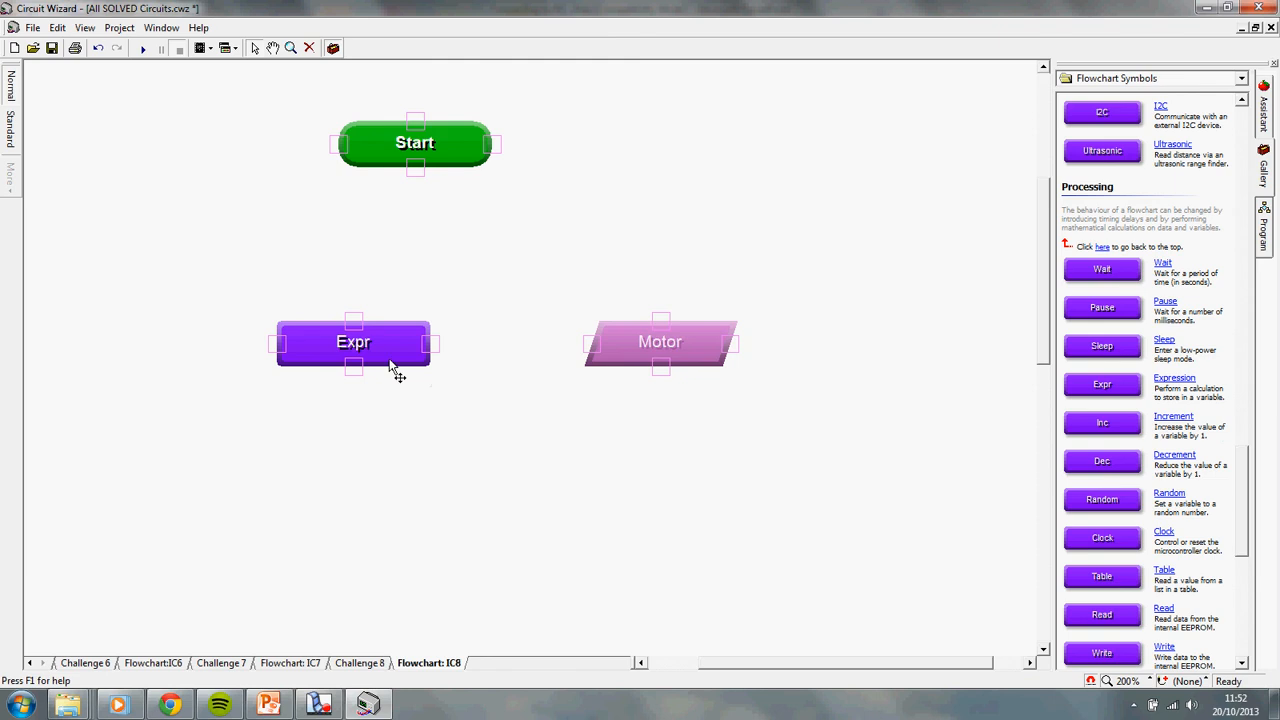
{"action": "mouse_move", "coordinate": [428, 373]}
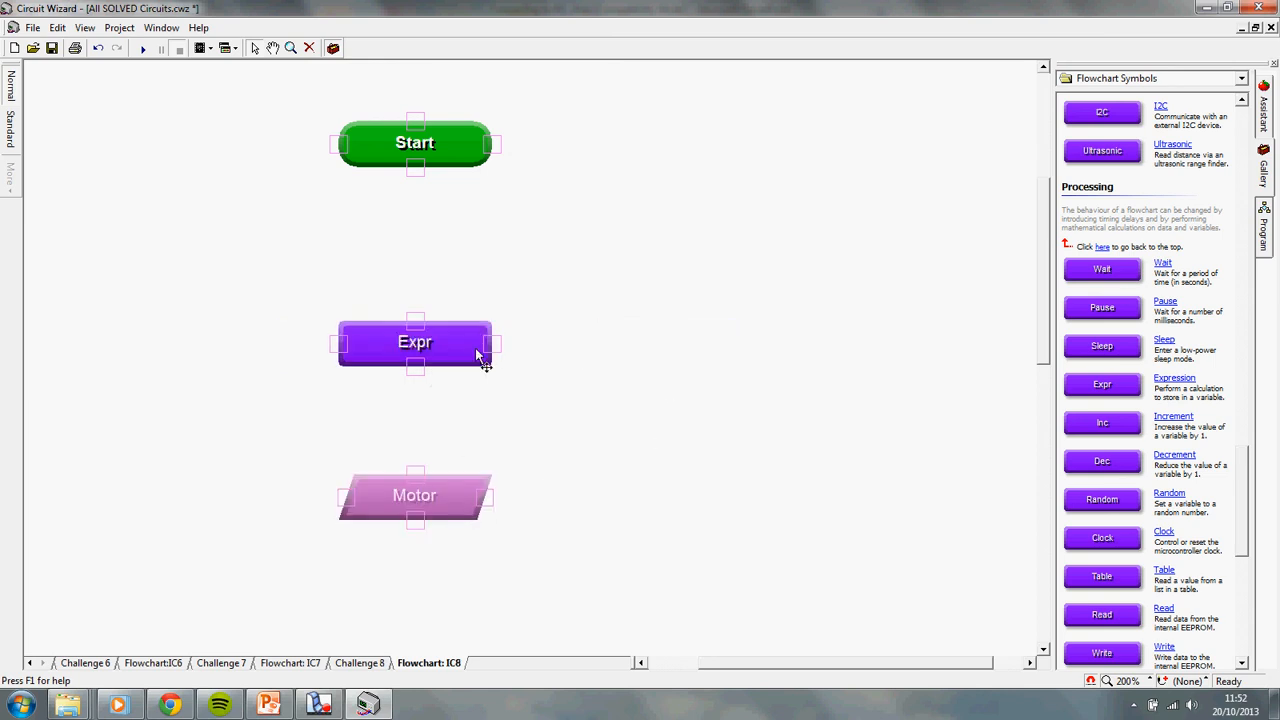
{"action": "left_click_drag", "start_coordinate": [415, 341], "coordinate": [415, 312]}
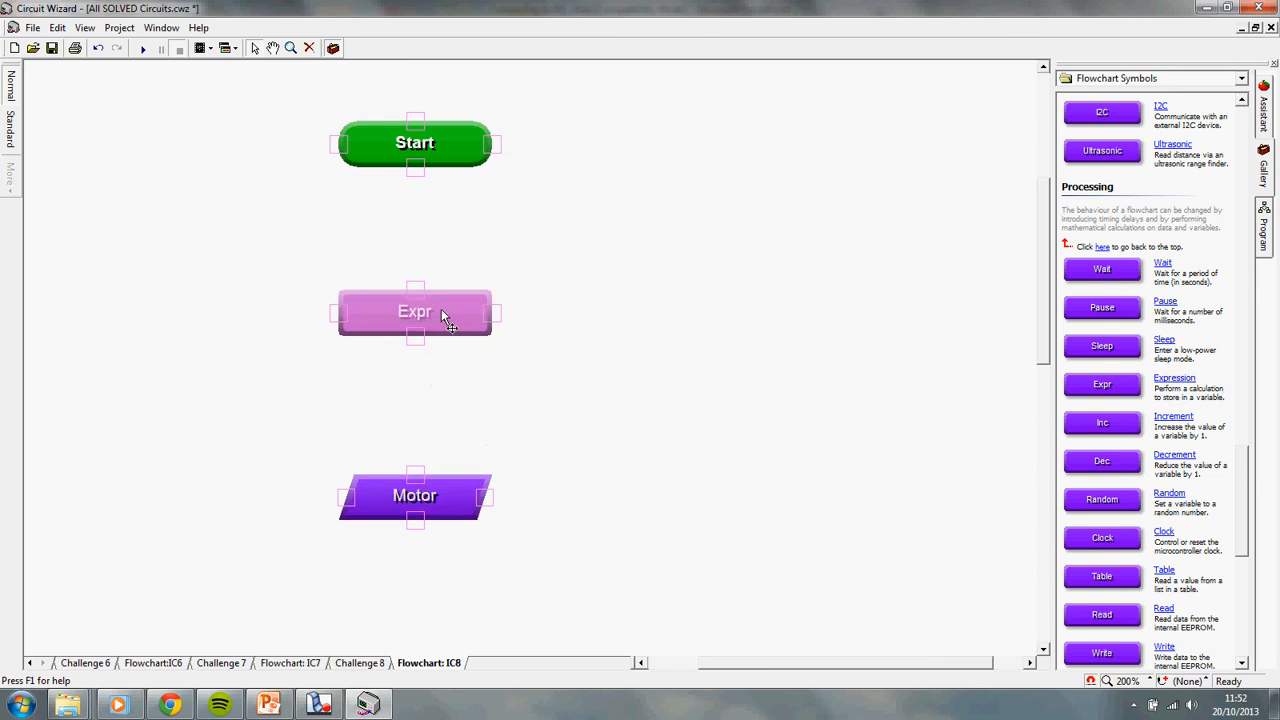
{"action": "left_click_drag", "start_coordinate": [414, 495], "coordinate": [660, 464]}
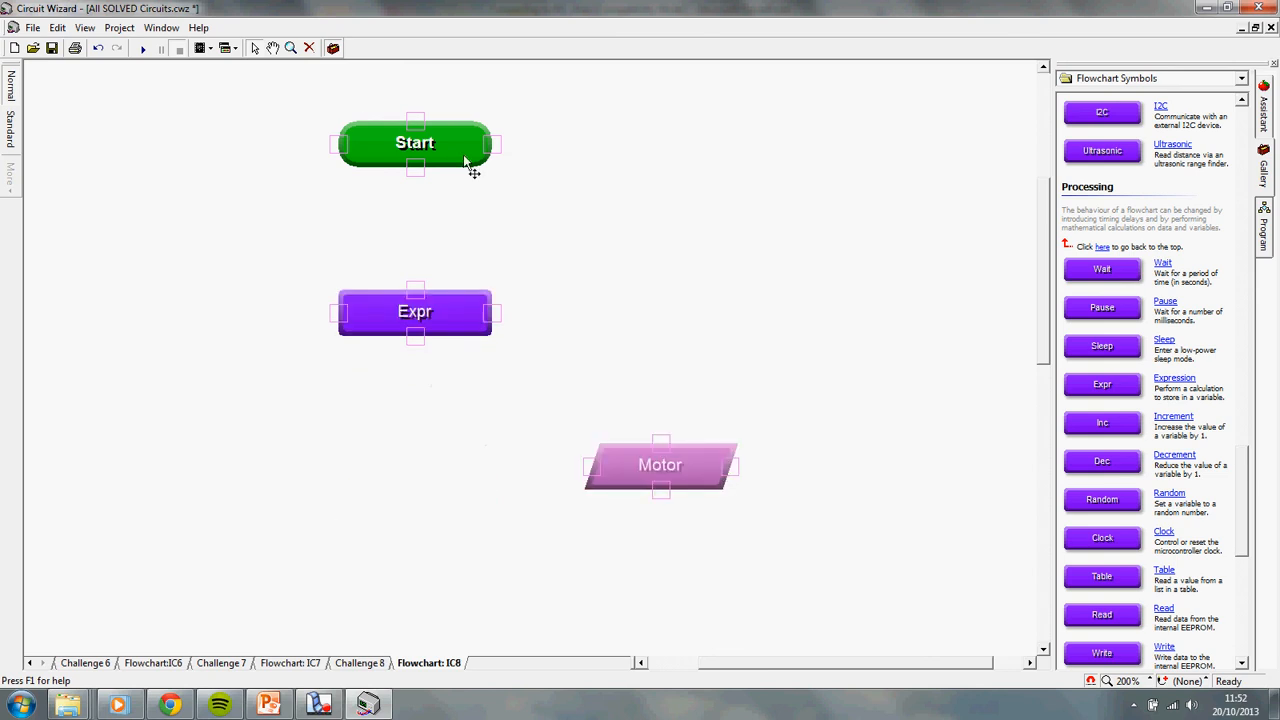
{"action": "mouse_move", "coordinate": [412, 242]}
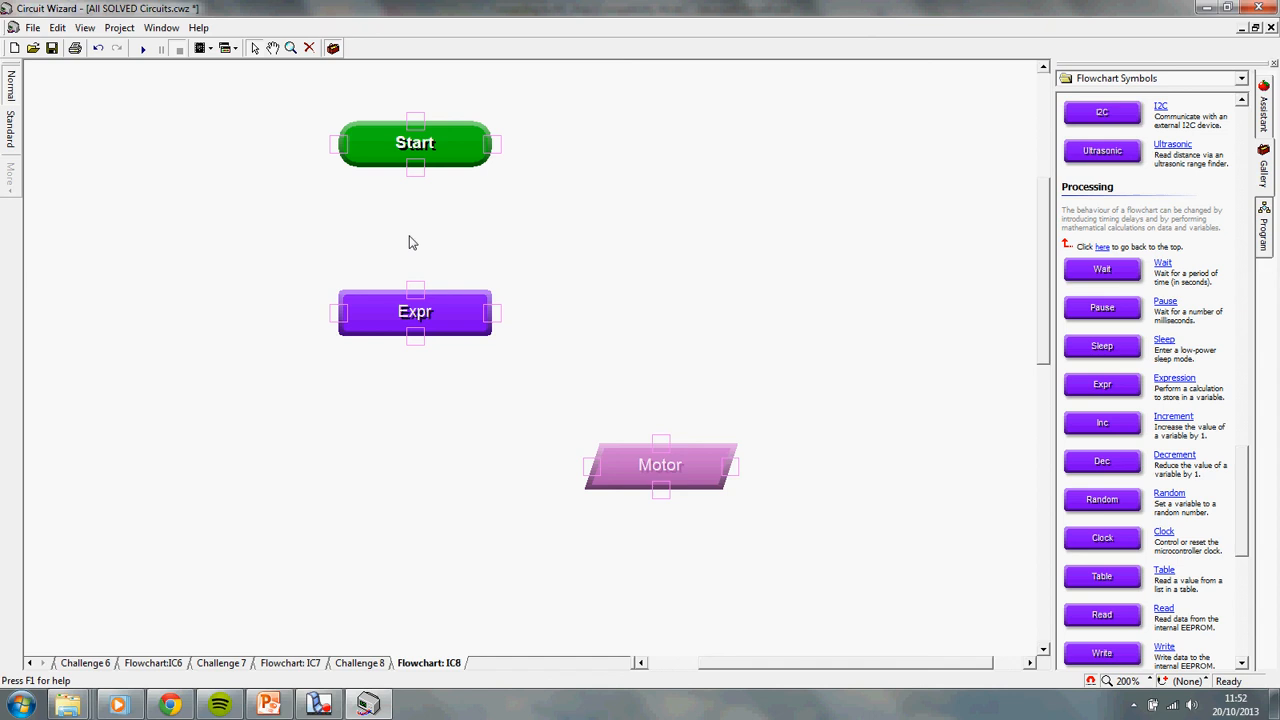
{"action": "mouse_move", "coordinate": [662, 487]}
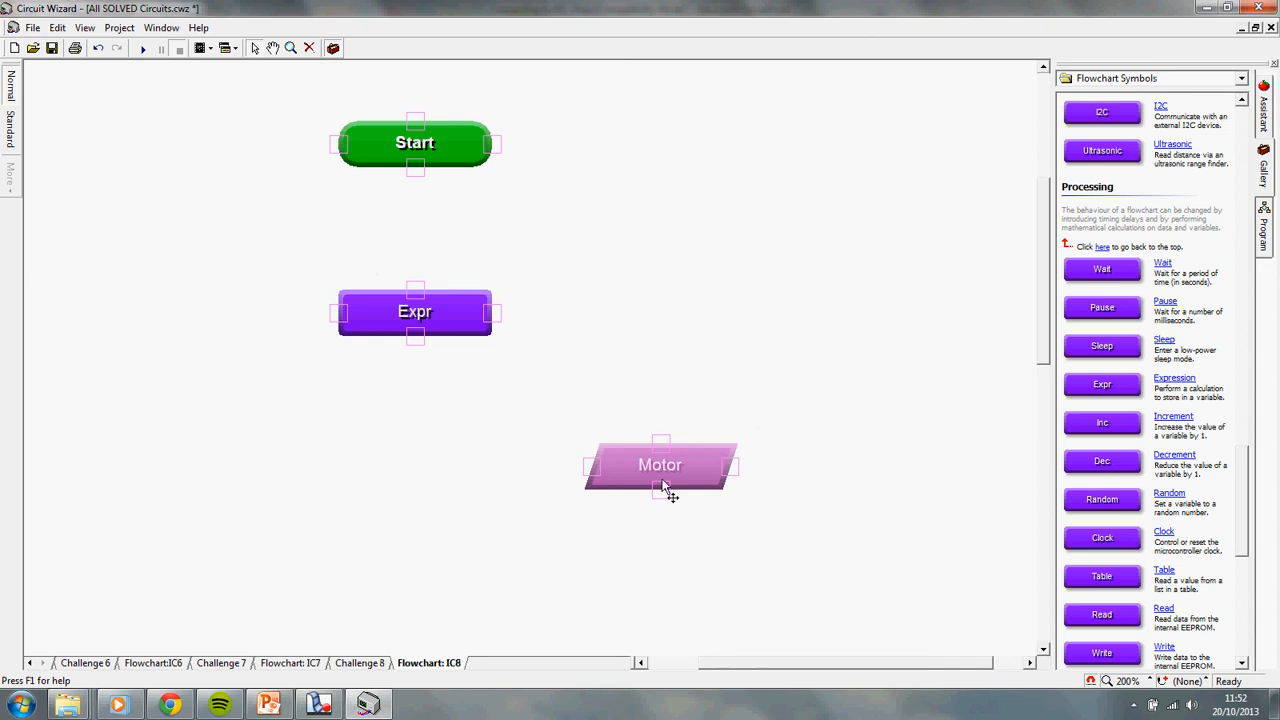
{"action": "left_click_drag", "start_coordinate": [660, 464], "coordinate": [660, 311]}
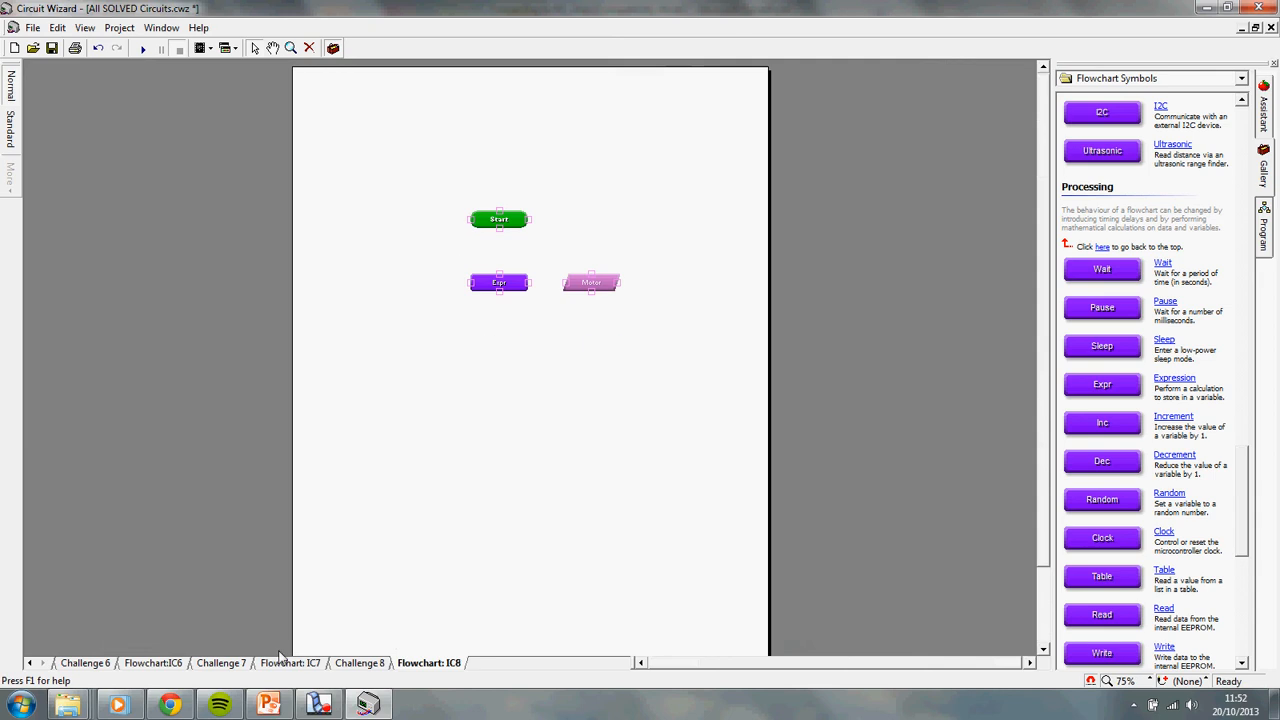
Switch to the Flowchart:IC6 sheet, then on to the Challenge 1 page.
{"action": "left_click", "coordinate": [158, 662]}
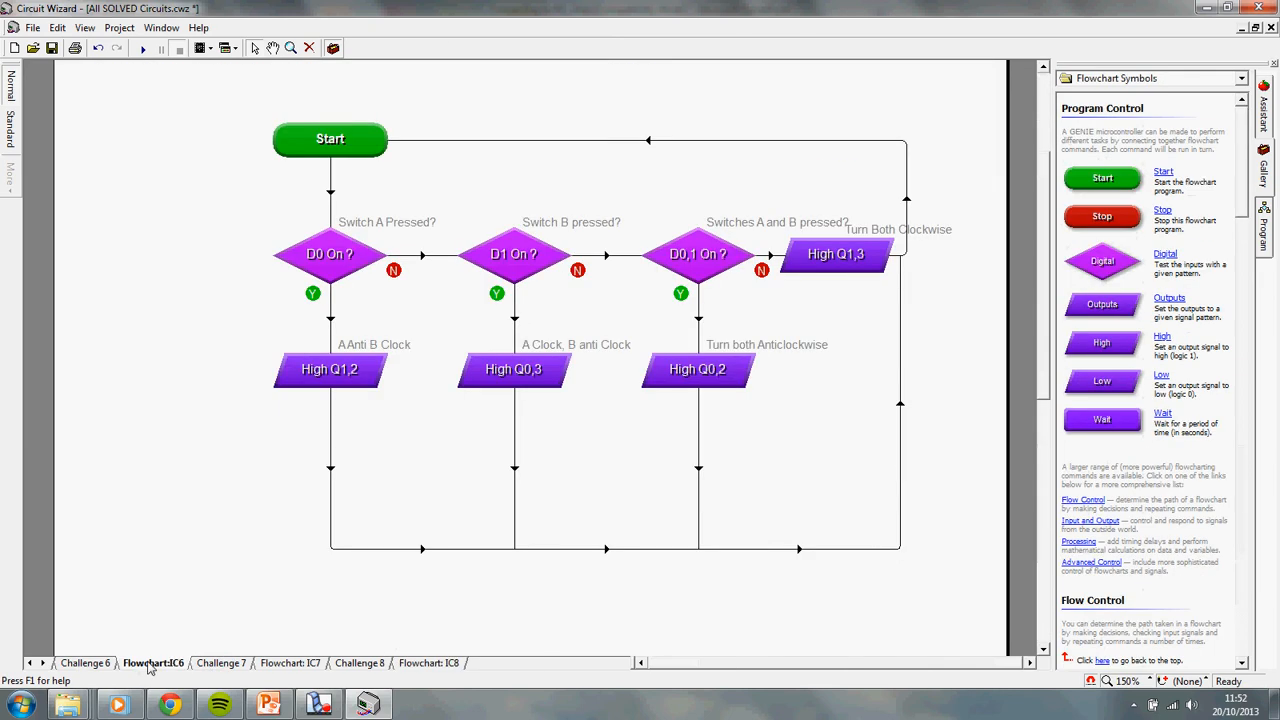
{"action": "left_click", "coordinate": [88, 663]}
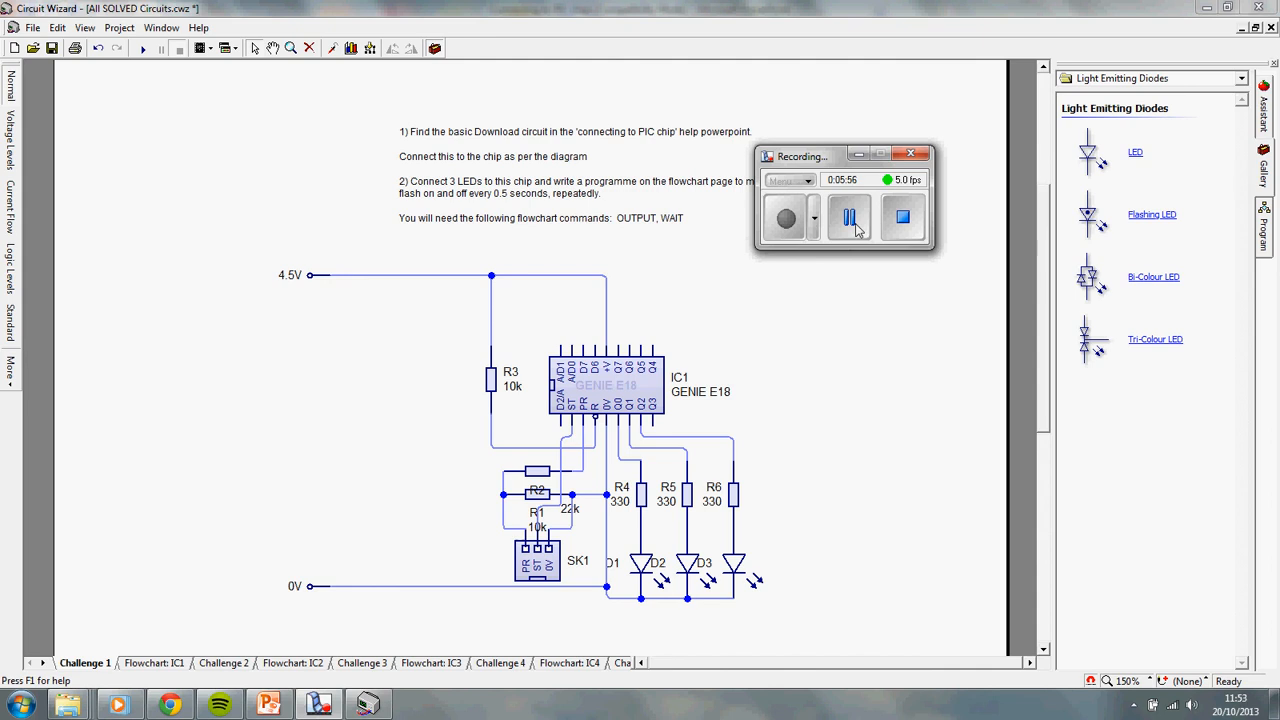
{"action": "mouse_move", "coordinate": [868, 221]}
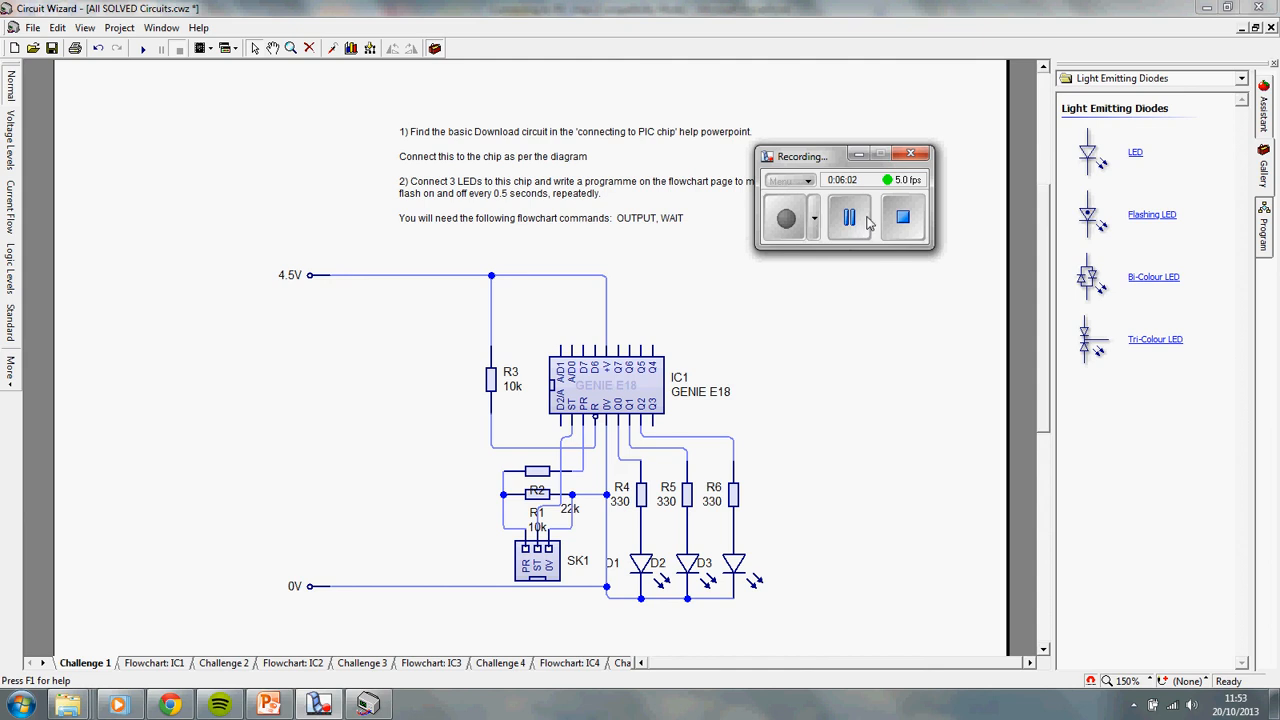